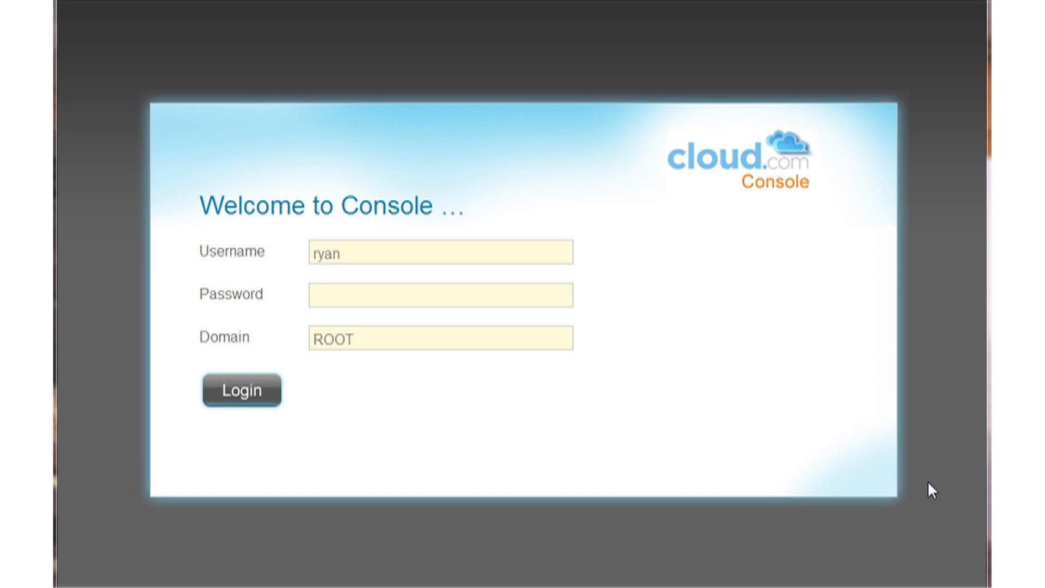
{"action": "mouse_move", "coordinate": [634, 405]}
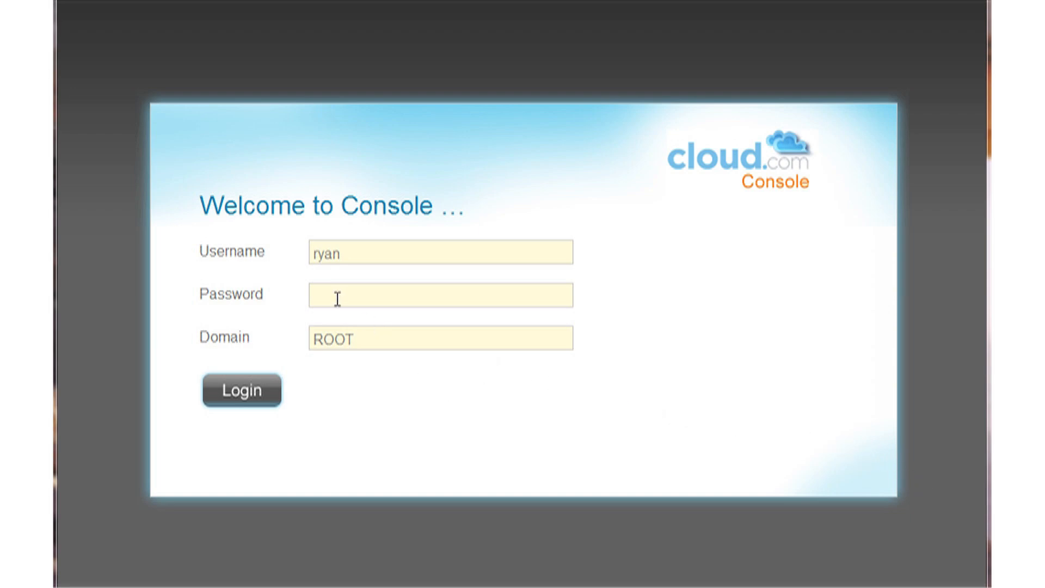
Enter the account password and sign in to the CloudStack console.
{"action": "left_click", "coordinate": [440, 295]}
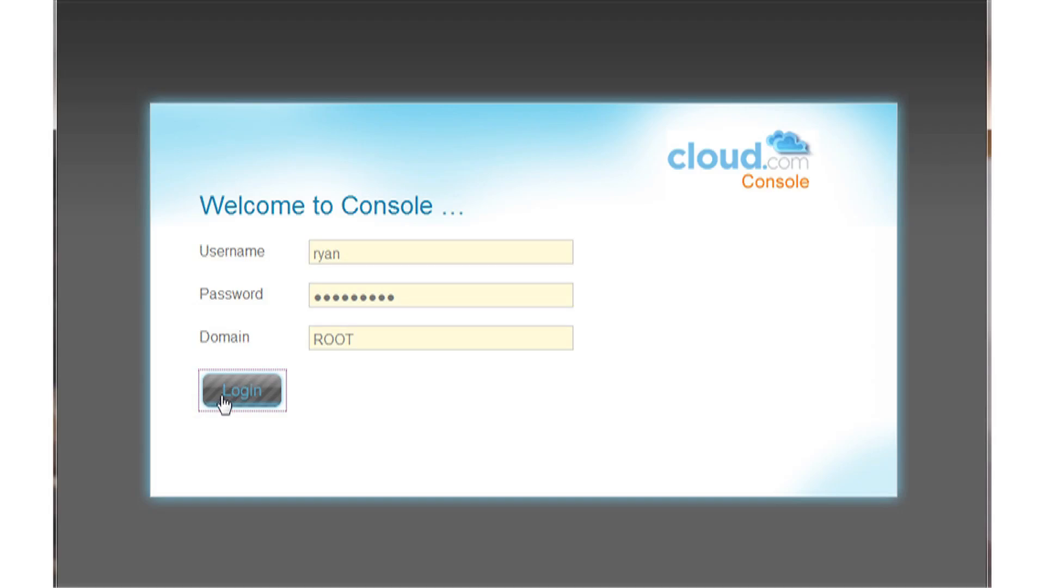
{"action": "left_click", "coordinate": [242, 390]}
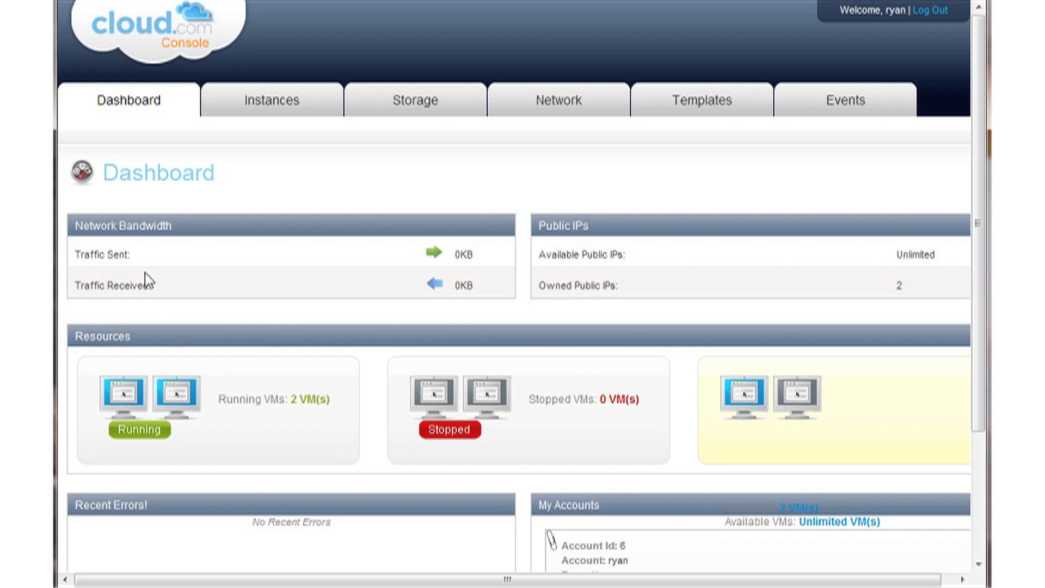
{"action": "mouse_move", "coordinate": [271, 100]}
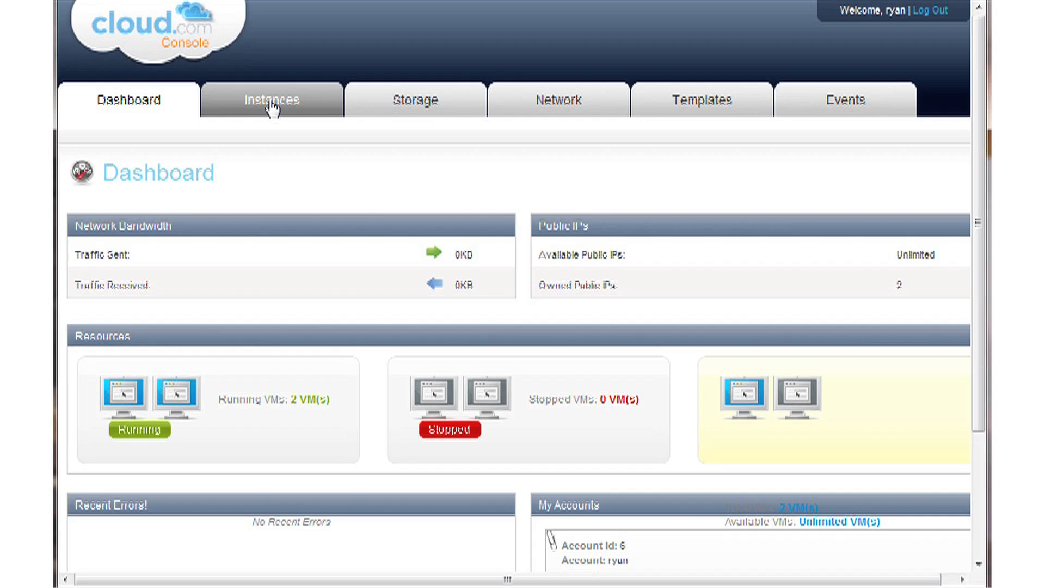
Leave the Dashboard overview for the Instances section.
{"action": "left_click", "coordinate": [271, 100]}
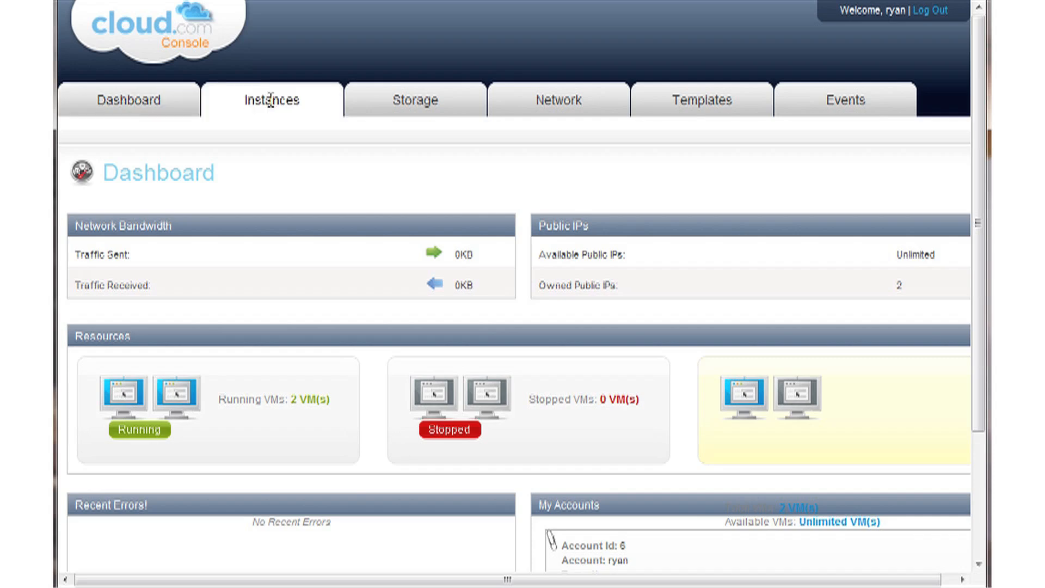
Show the instance list and highlight Web Server1's name, IP and zone details.
{"action": "left_click", "coordinate": [271, 101]}
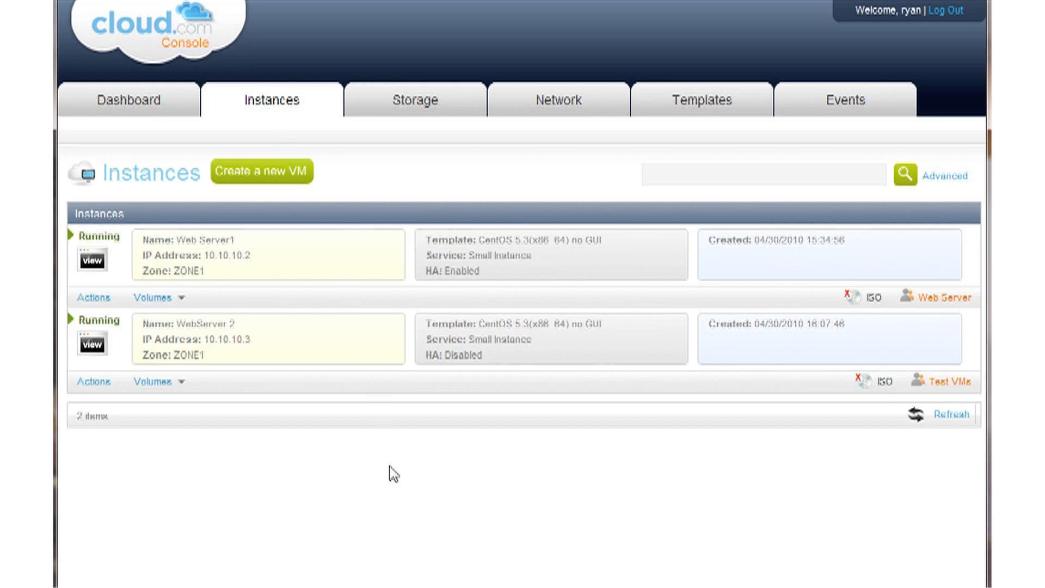
{"action": "mouse_move", "coordinate": [343, 390]}
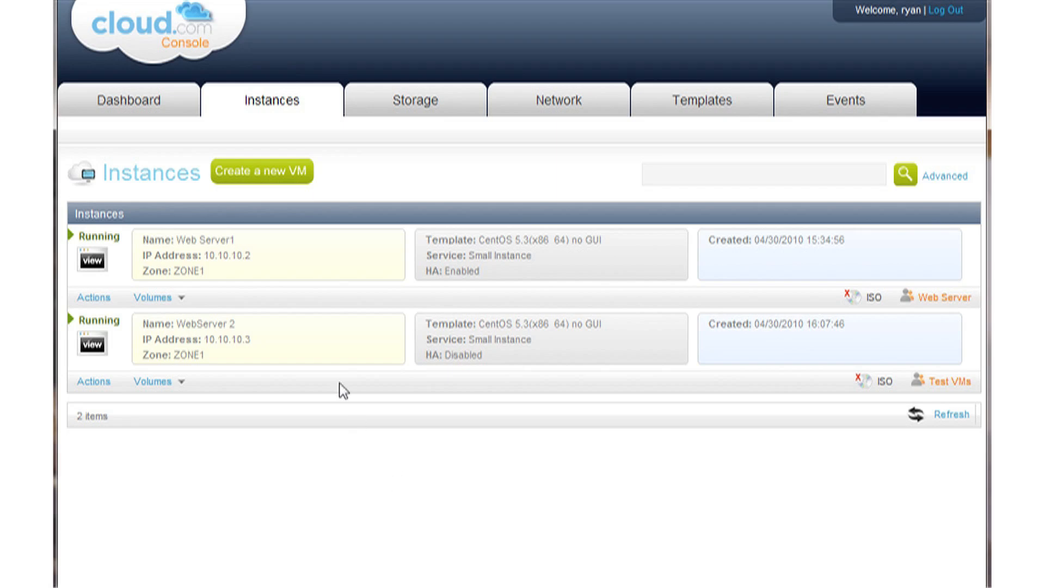
{"action": "mouse_move", "coordinate": [227, 324]}
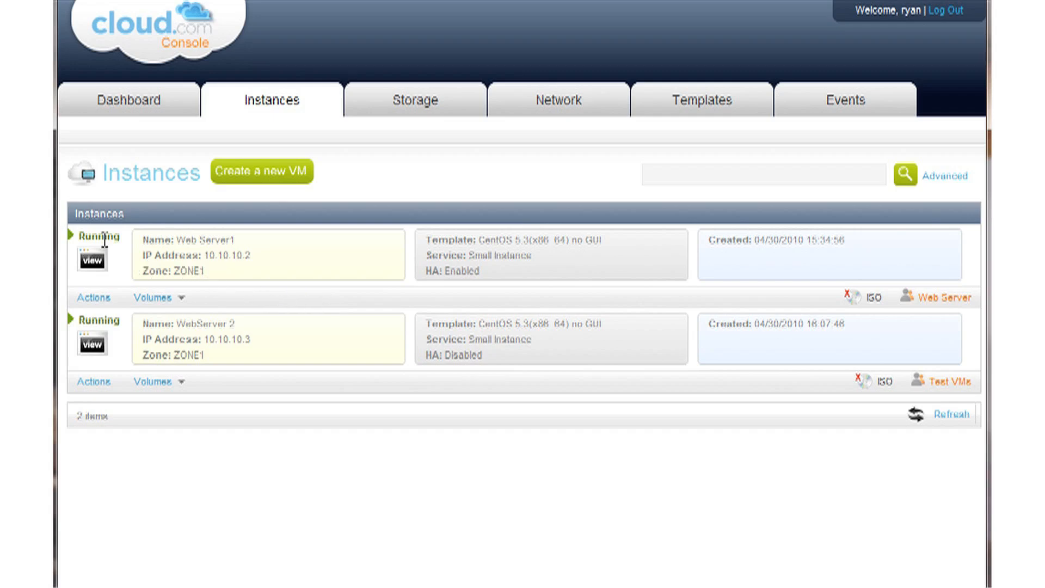
{"action": "mouse_move", "coordinate": [160, 274]}
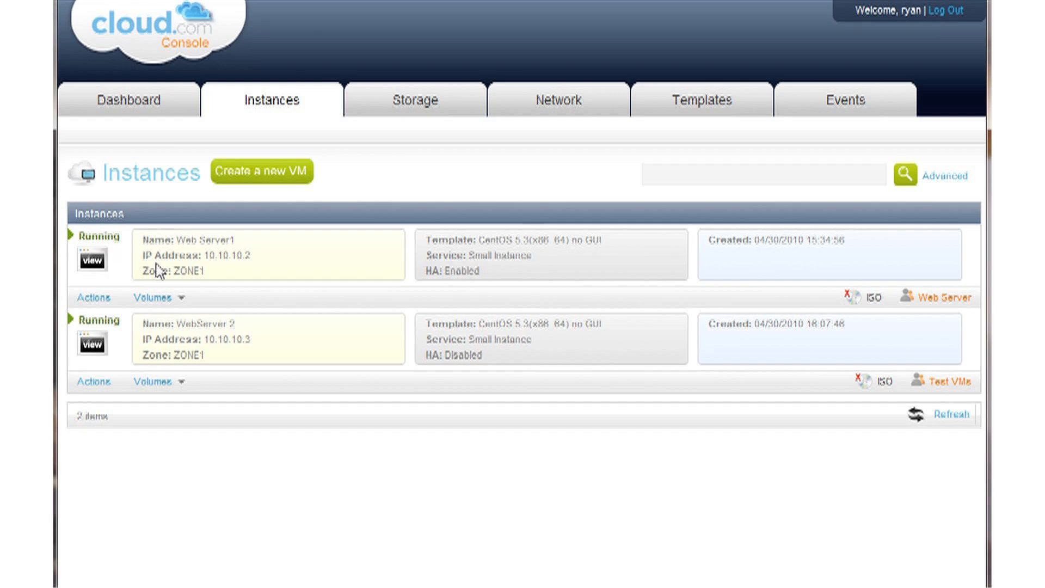
{"action": "left_click_drag", "start_coordinate": [142, 240], "coordinate": [207, 271]}
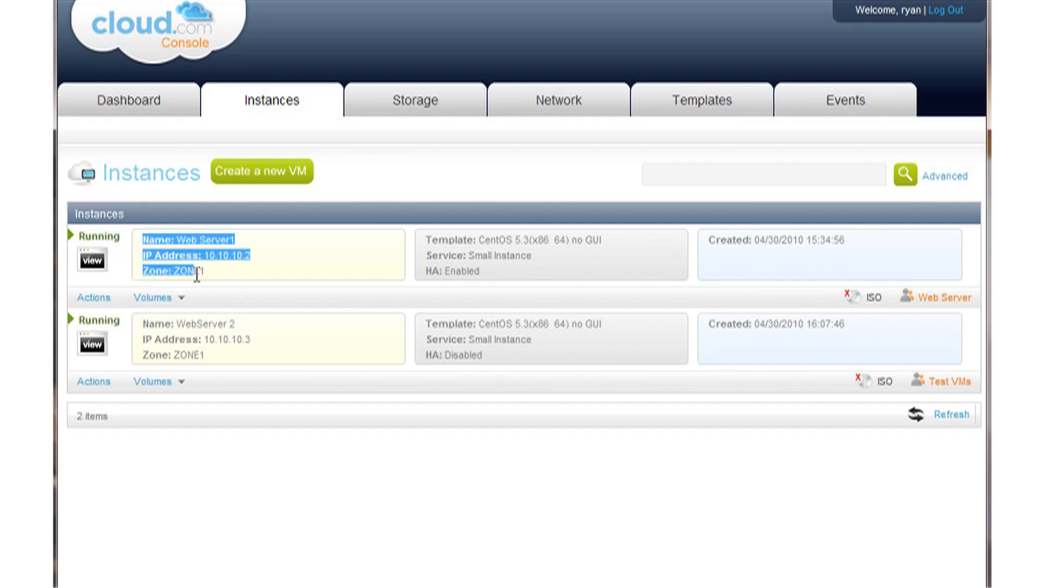
{"action": "mouse_move", "coordinate": [237, 336]}
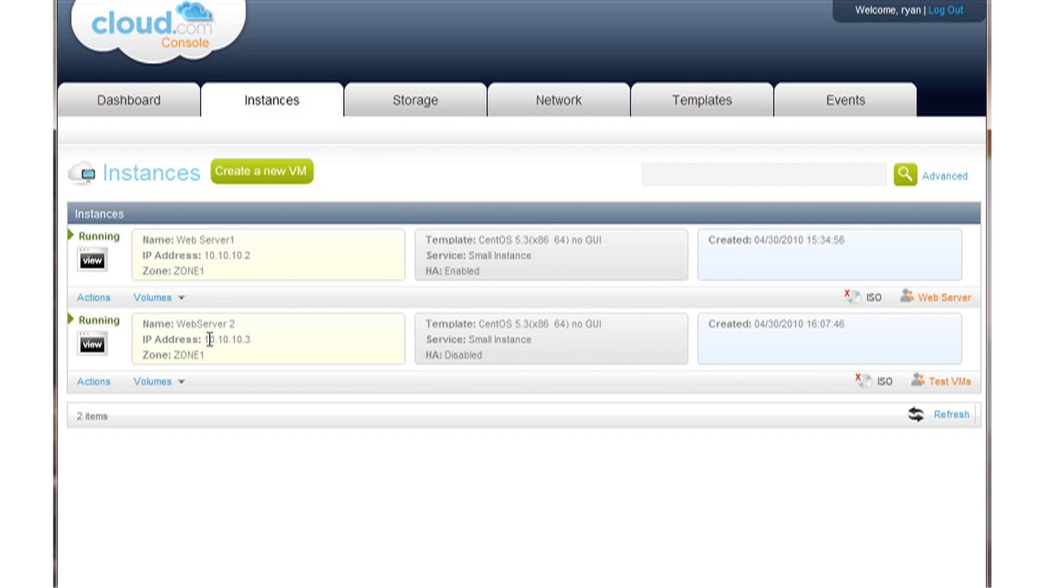
{"action": "mouse_move", "coordinate": [267, 178]}
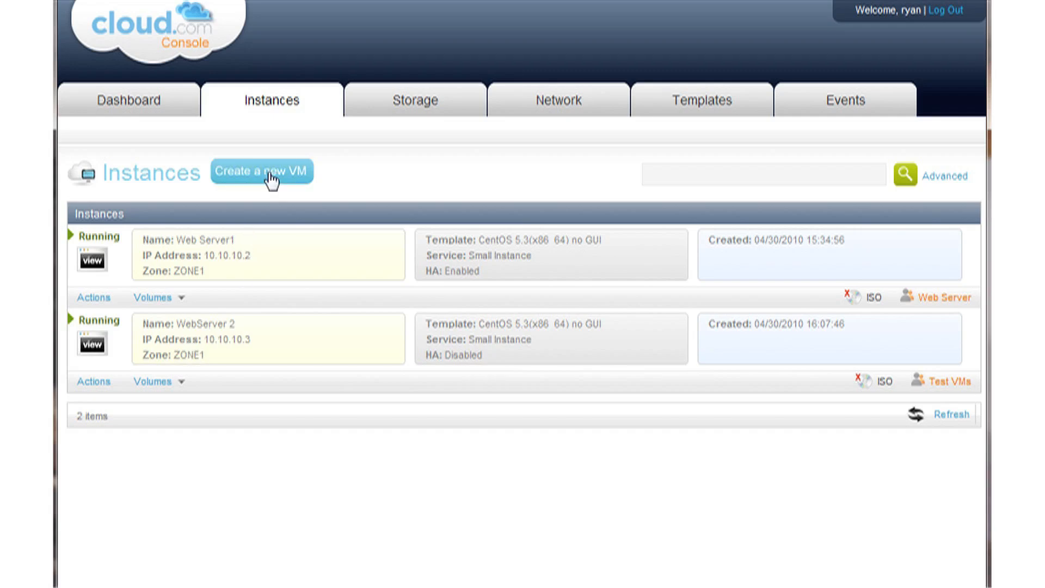
Launch the new-VM wizard and select the CentOS 5.3 (x86_64) no-GUI template.
{"action": "left_click", "coordinate": [261, 172]}
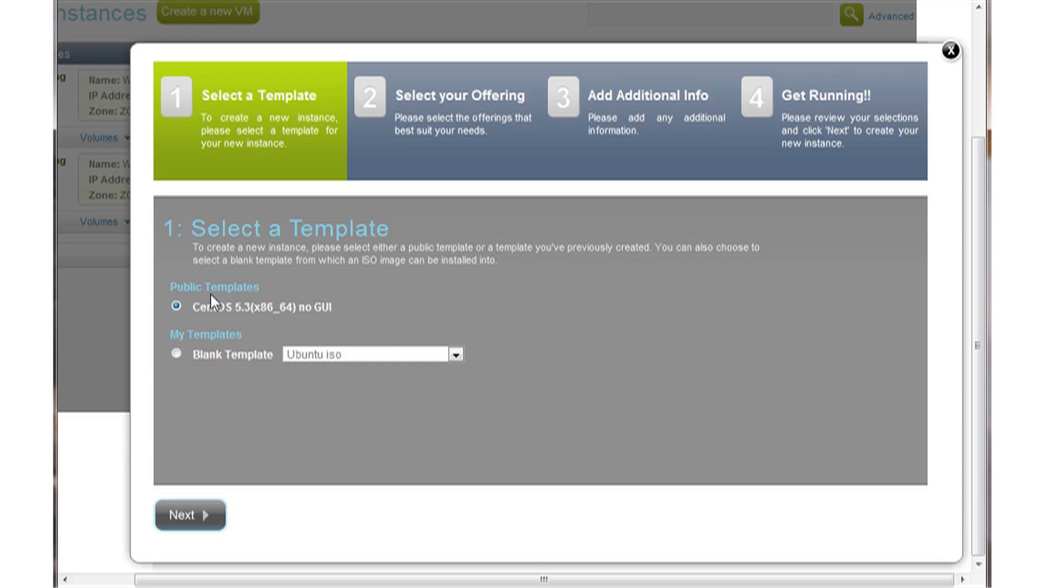
{"action": "mouse_move", "coordinate": [214, 314]}
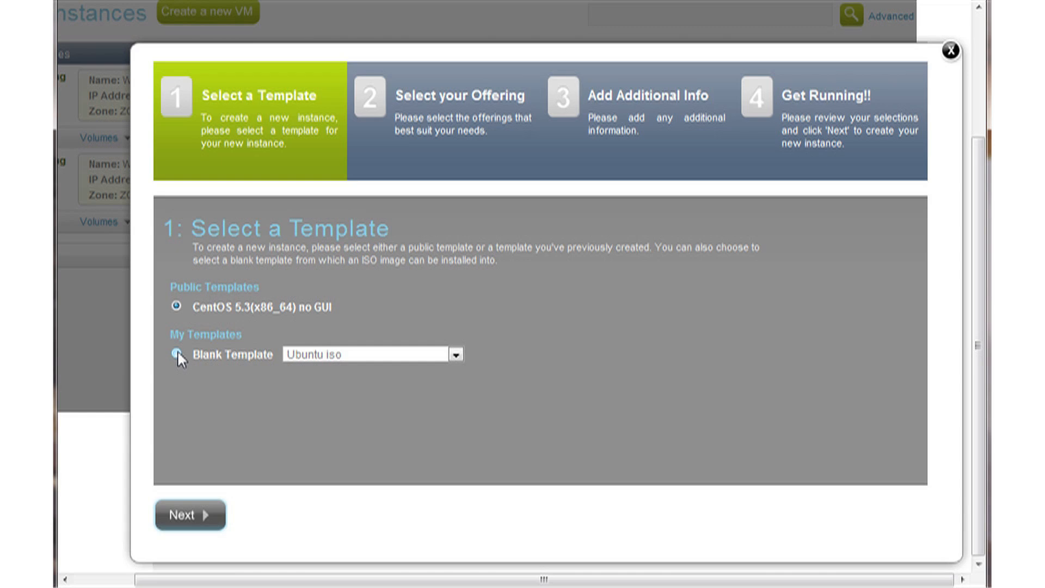
{"action": "left_click", "coordinate": [176, 354]}
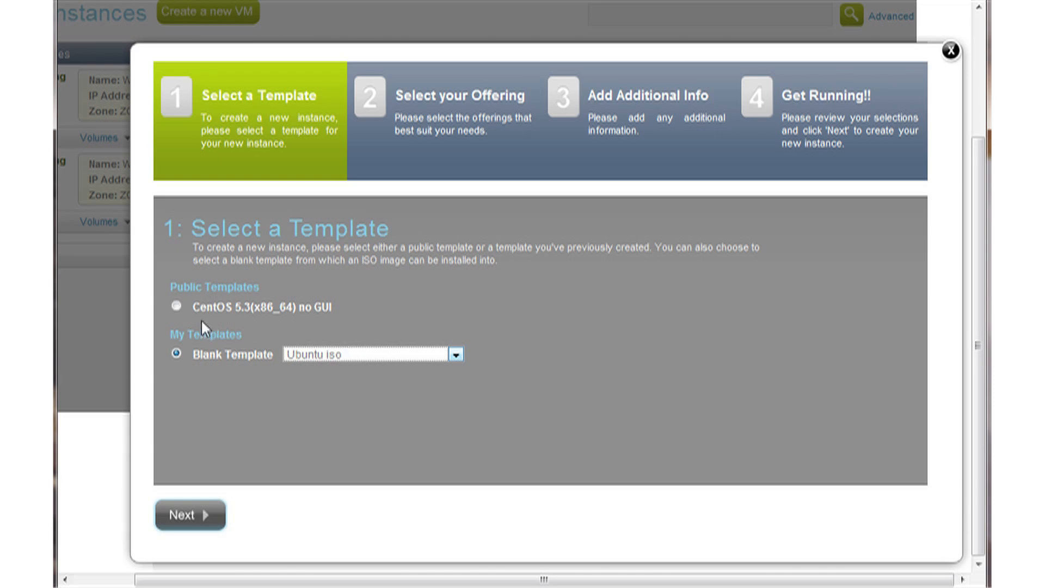
{"action": "left_click", "coordinate": [189, 515]}
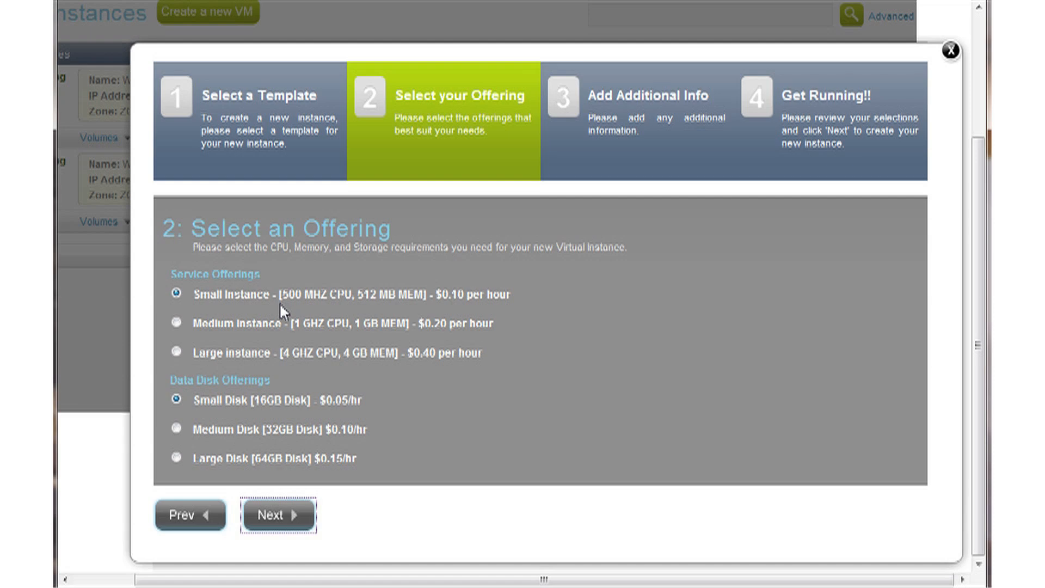
{"action": "mouse_move", "coordinate": [287, 314]}
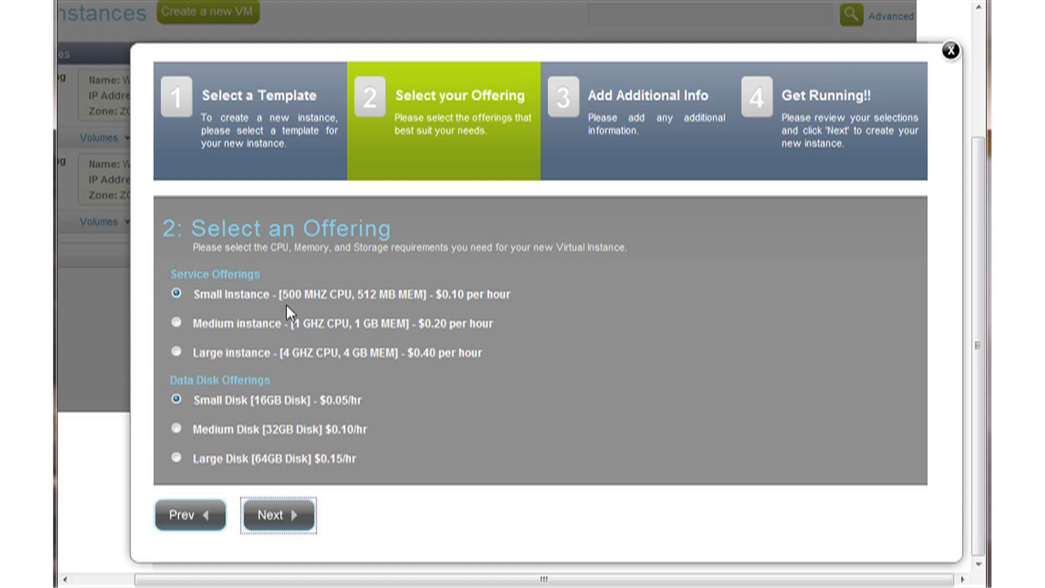
{"action": "mouse_move", "coordinate": [250, 487]}
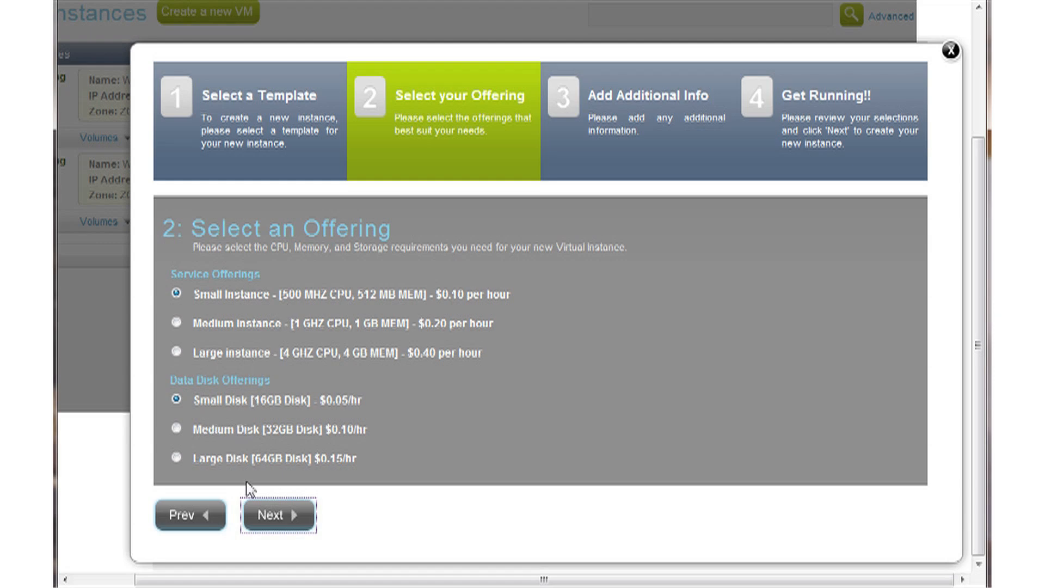
Keep Small Instance, choose the Medium 32GB data disk, and continue.
{"action": "left_click", "coordinate": [176, 430]}
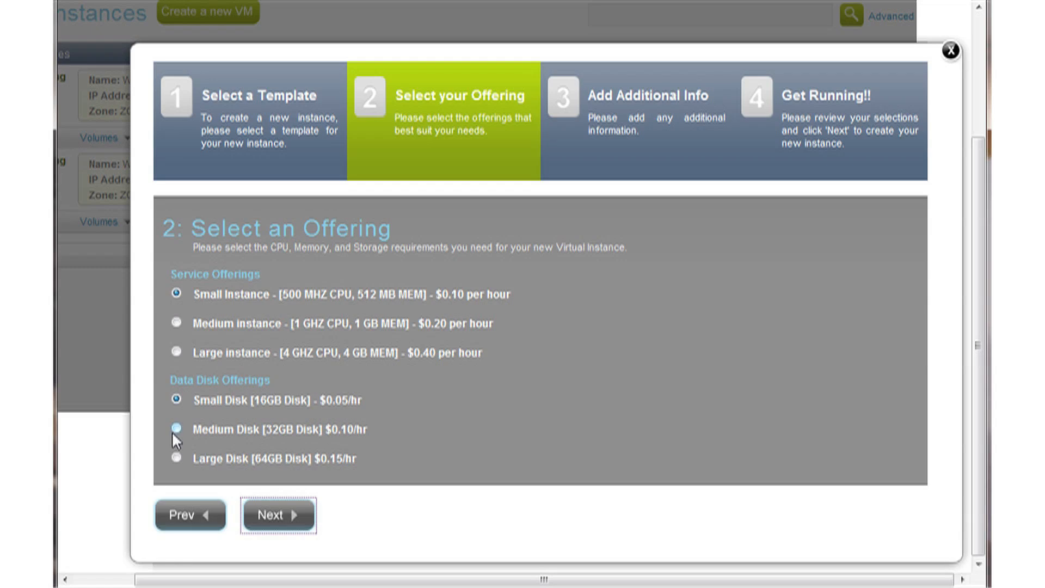
{"action": "left_click", "coordinate": [277, 514]}
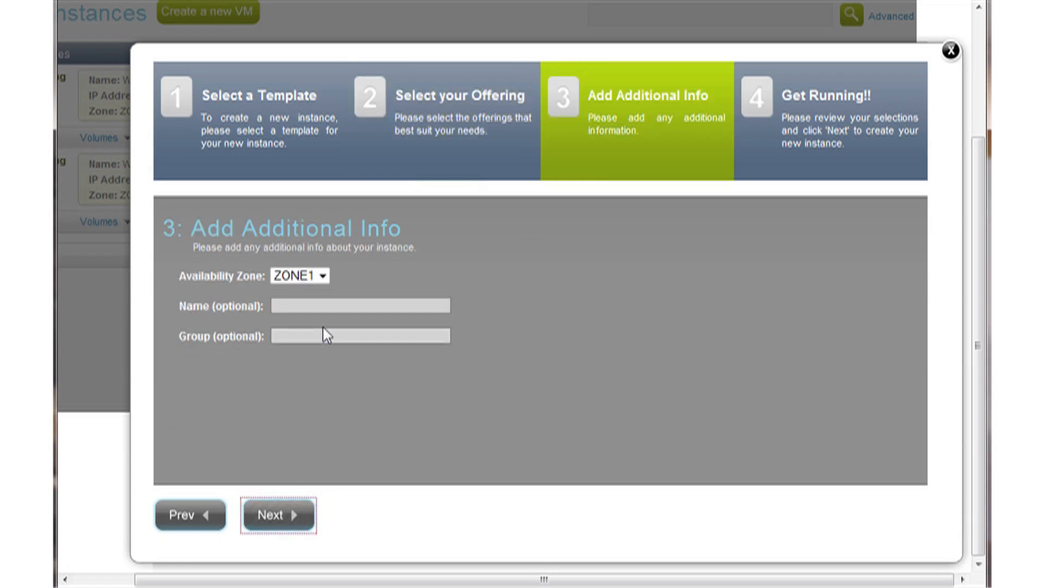
Keep zone ZONE1, name the VM 'Web Server 3' in group 'Test VMs', and continue.
{"action": "left_click", "coordinate": [299, 276]}
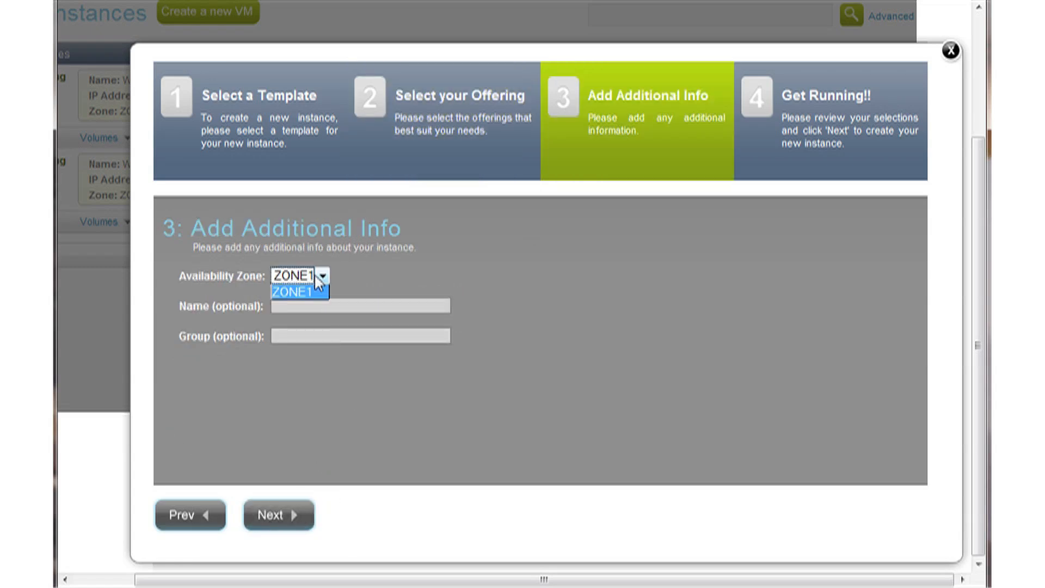
{"action": "left_click", "coordinate": [298, 292]}
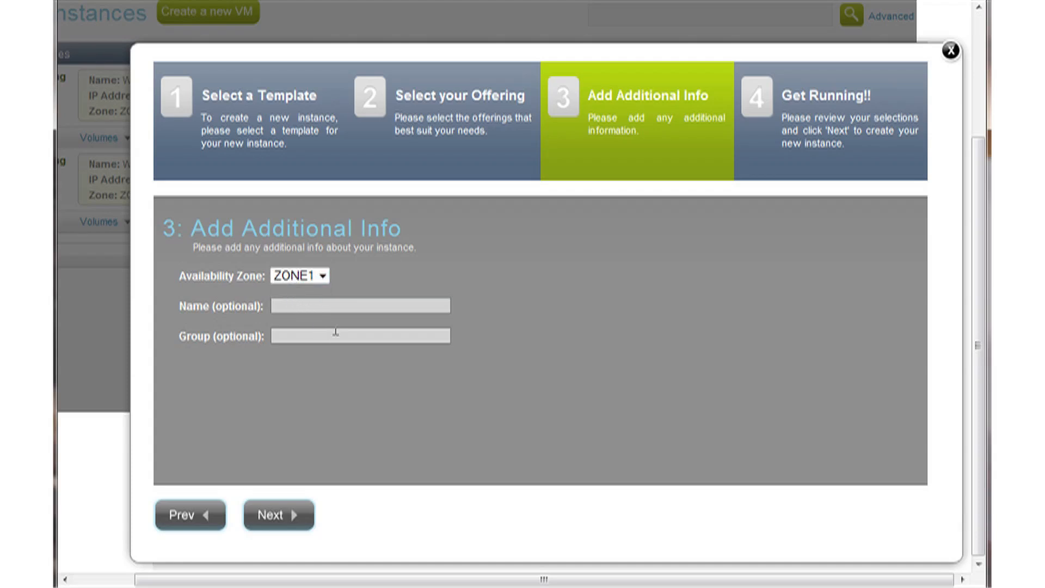
{"action": "type", "text": "Web Server 3"}
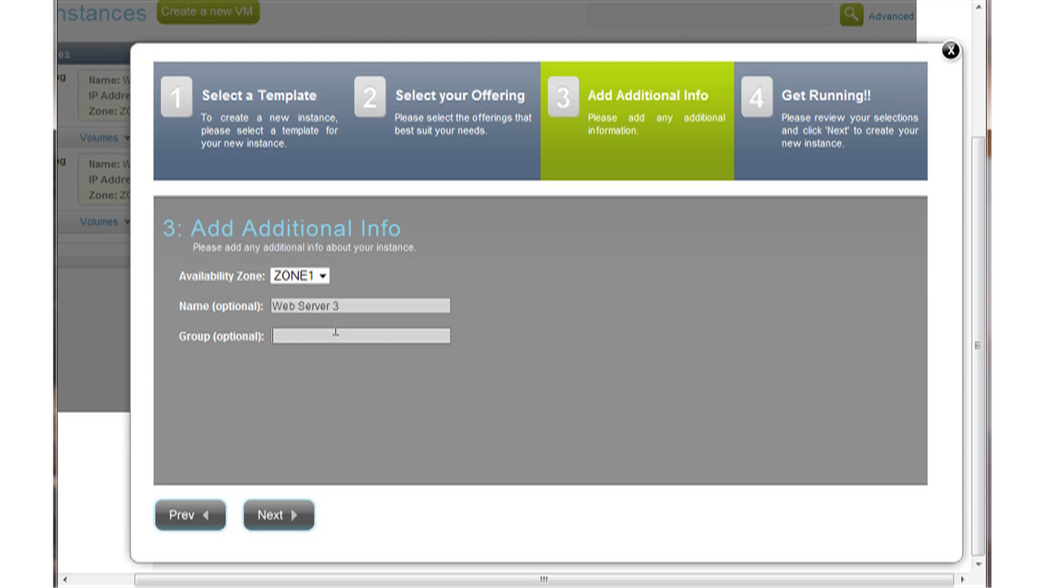
{"action": "type", "text": "test"}
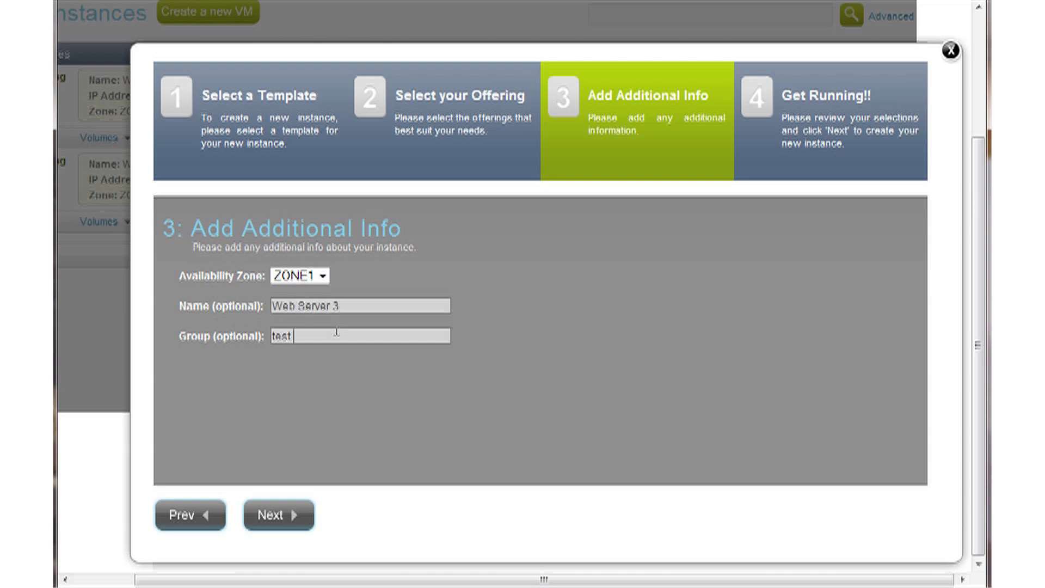
{"action": "type", "text": "Te"}
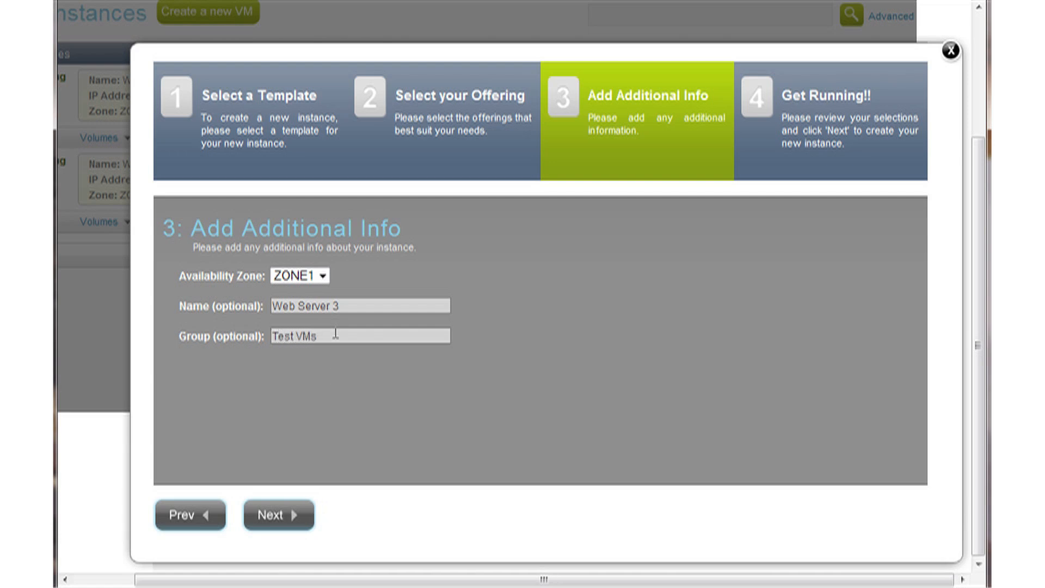
{"action": "left_click", "coordinate": [279, 515]}
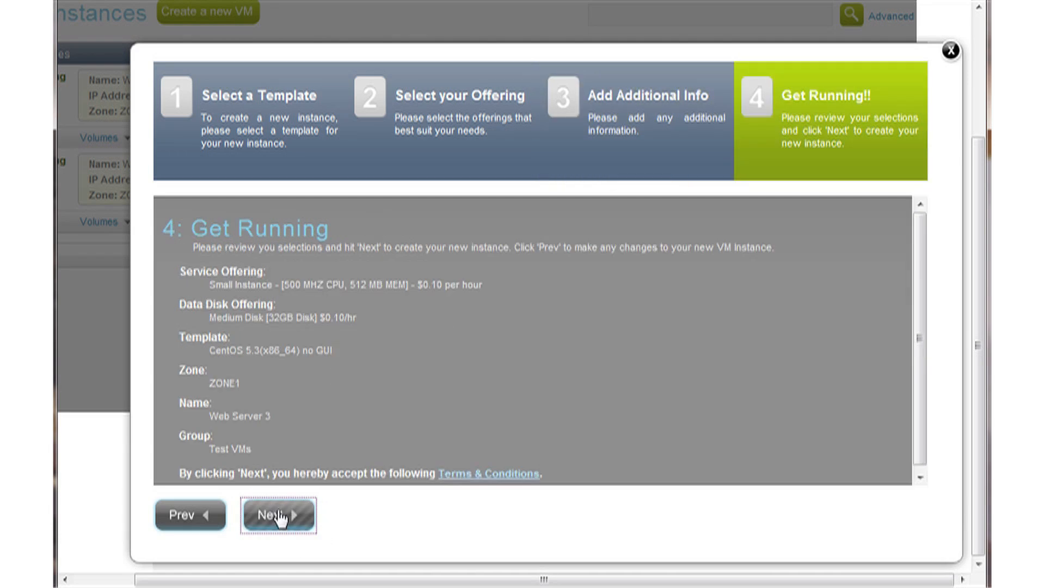
Create Web Server 3 from the review step, running at 10.10.10.4.
{"action": "left_click", "coordinate": [278, 516]}
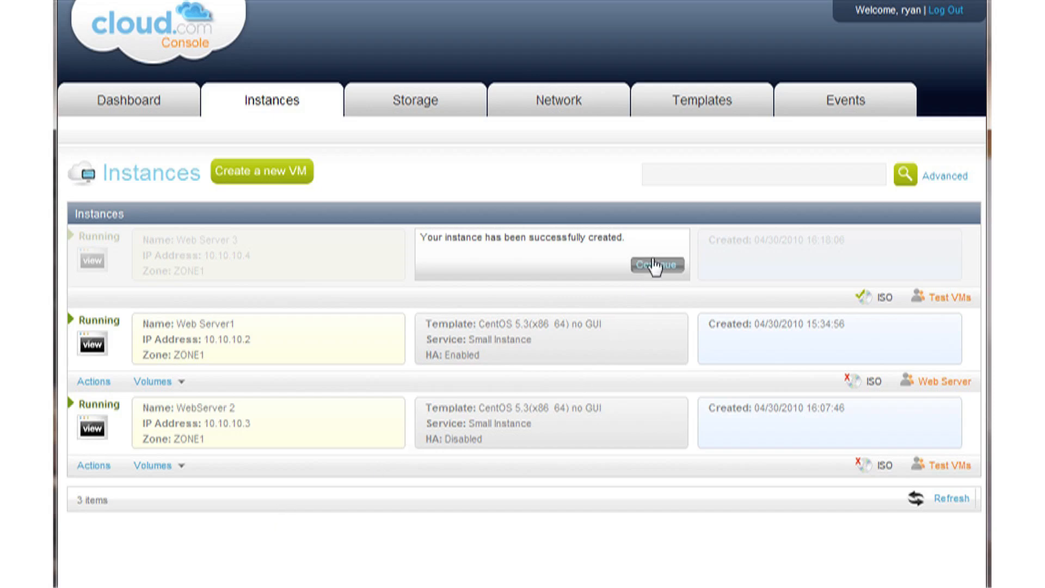
Dismiss the instance-created confirmation and show Web Server 3's actions.
{"action": "left_click", "coordinate": [656, 265]}
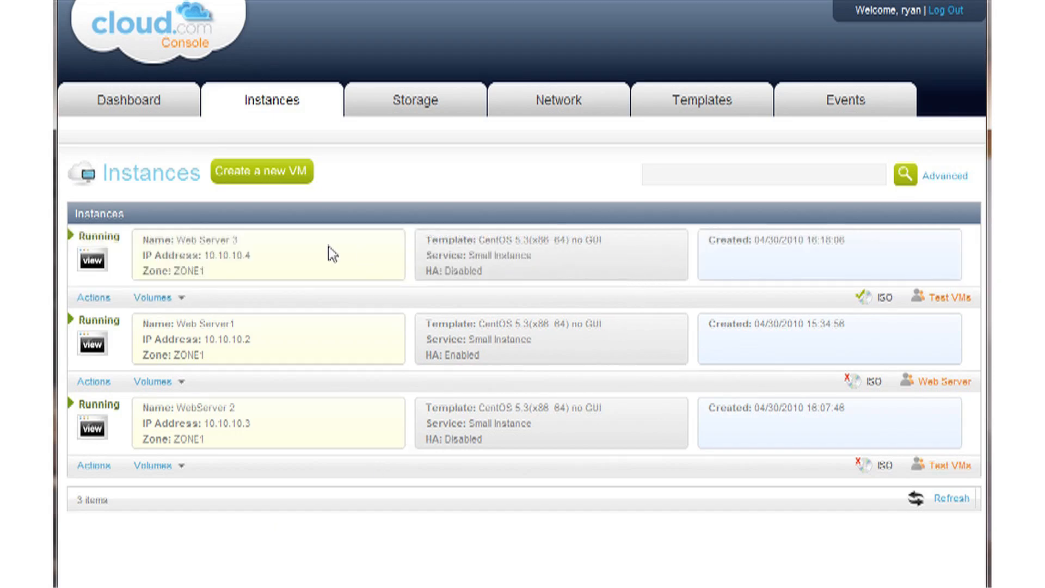
{"action": "mouse_move", "coordinate": [204, 241]}
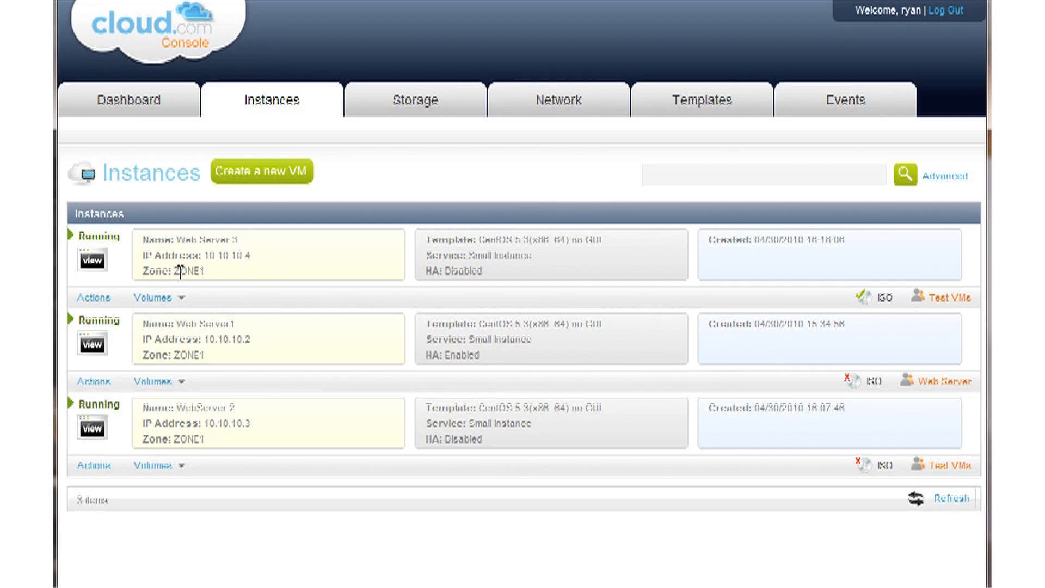
{"action": "mouse_move", "coordinate": [460, 243]}
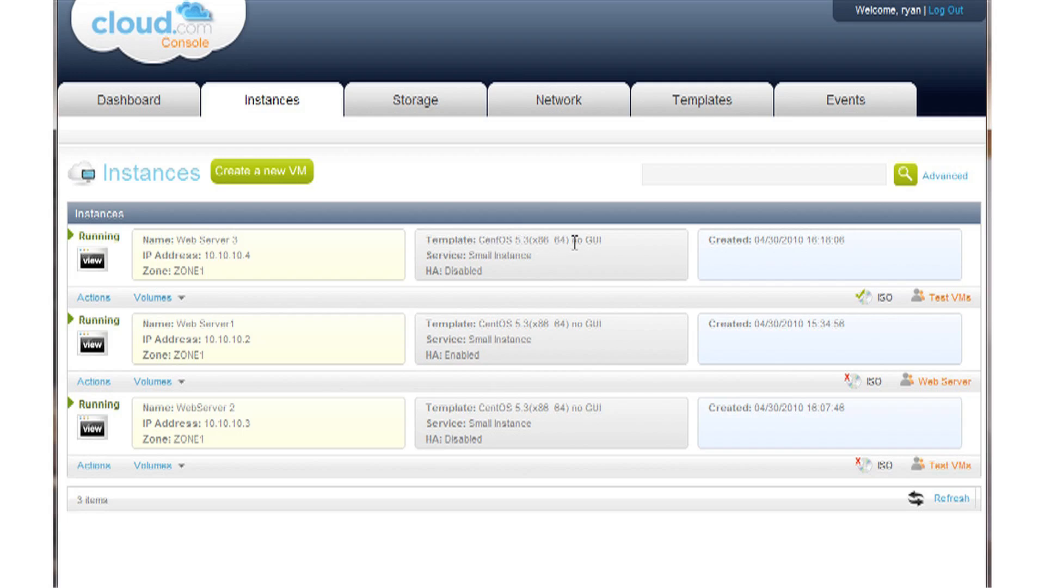
{"action": "mouse_move", "coordinate": [306, 264]}
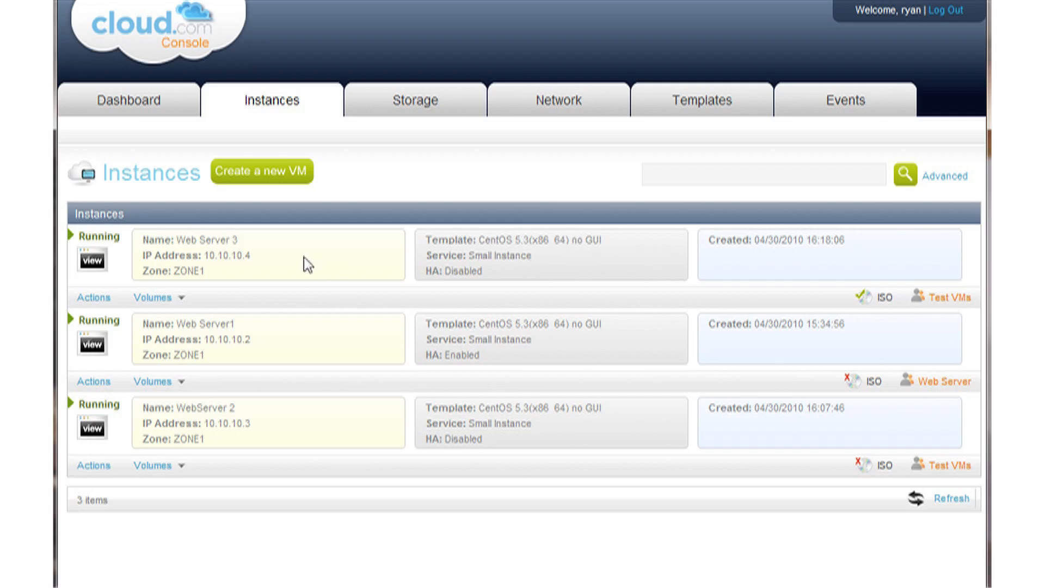
{"action": "left_click", "coordinate": [93, 297]}
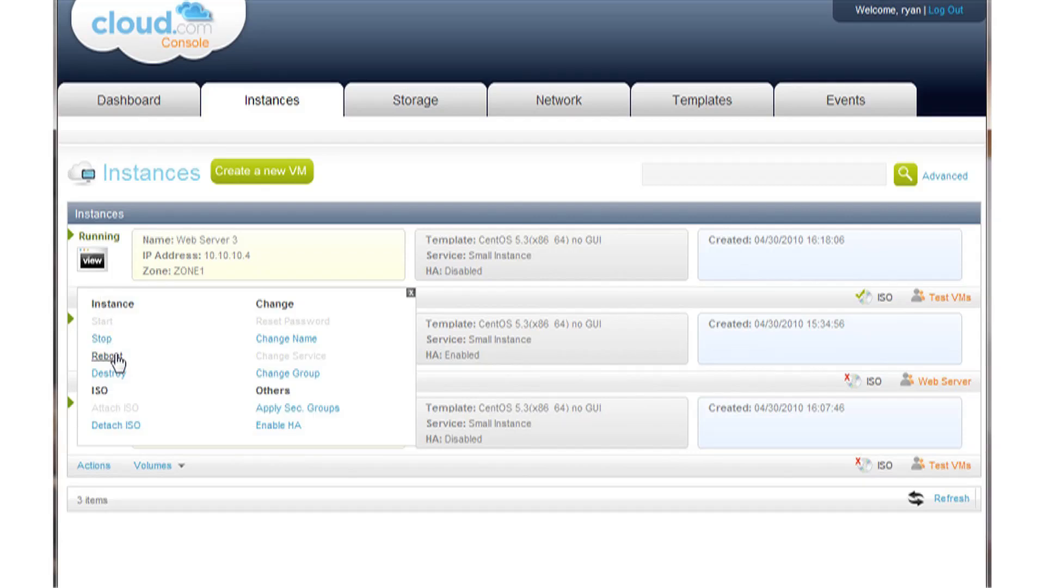
{"action": "mouse_move", "coordinate": [107, 374]}
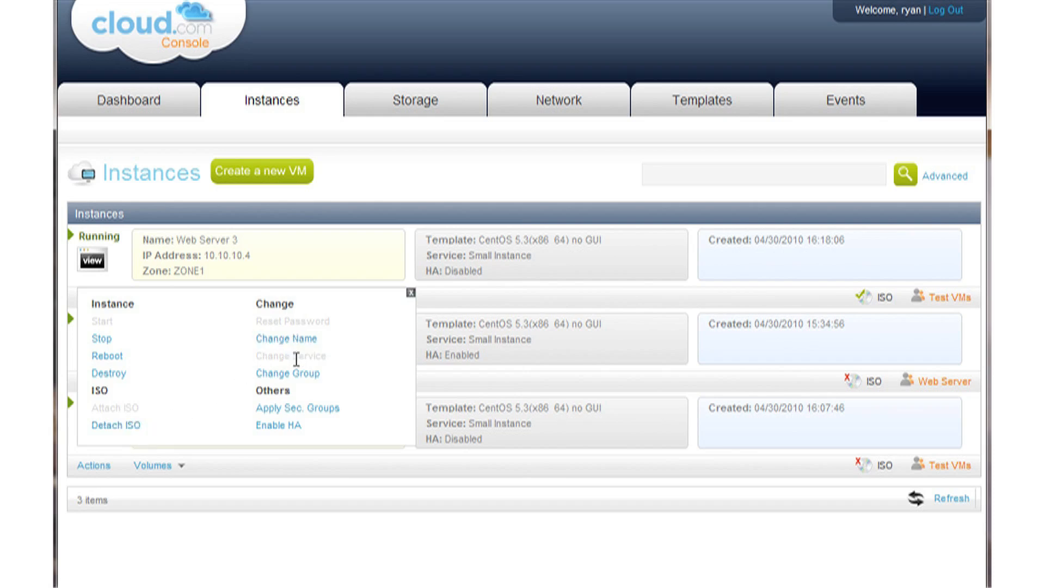
{"action": "mouse_move", "coordinate": [301, 401]}
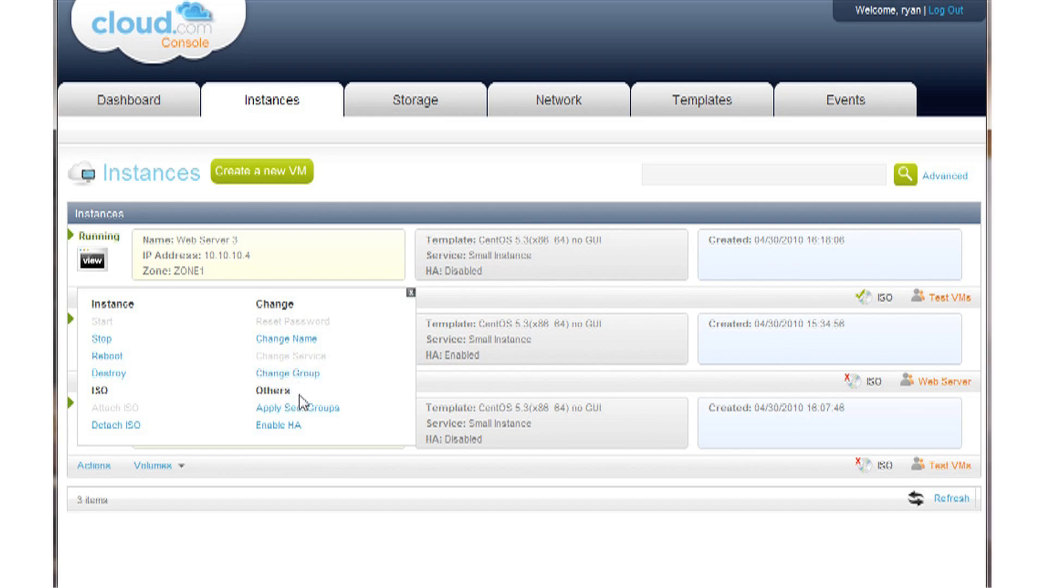
Enable and confirm HA on Web Server 3, then list its root and data volumes.
{"action": "left_click", "coordinate": [279, 426]}
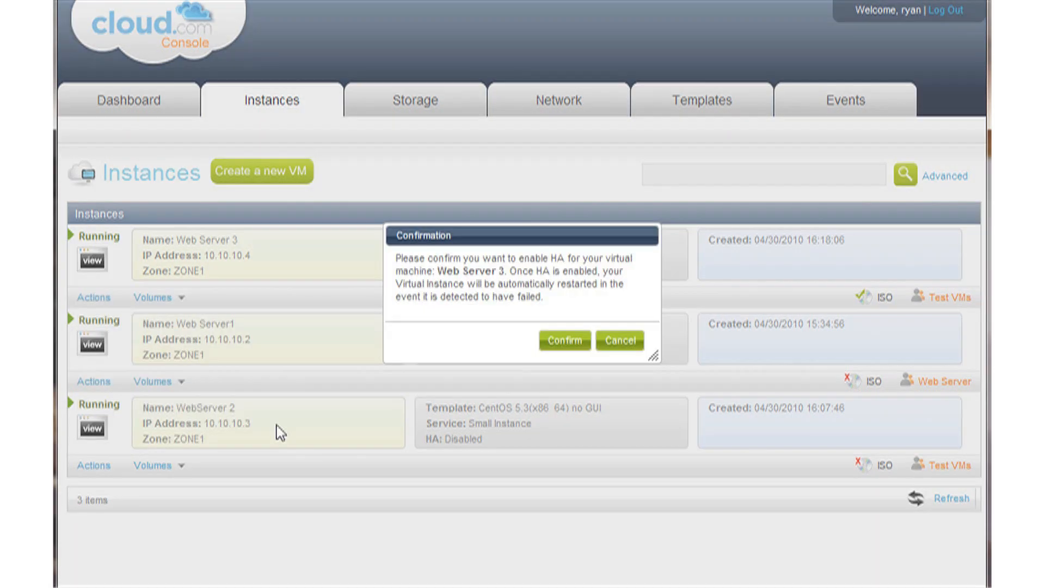
{"action": "left_click", "coordinate": [563, 340]}
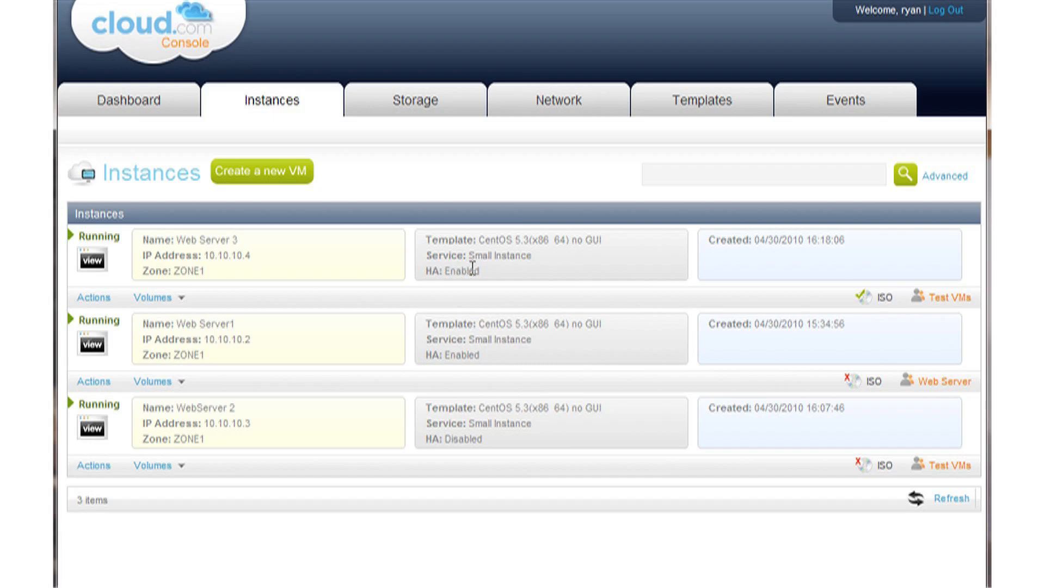
{"action": "mouse_move", "coordinate": [316, 291]}
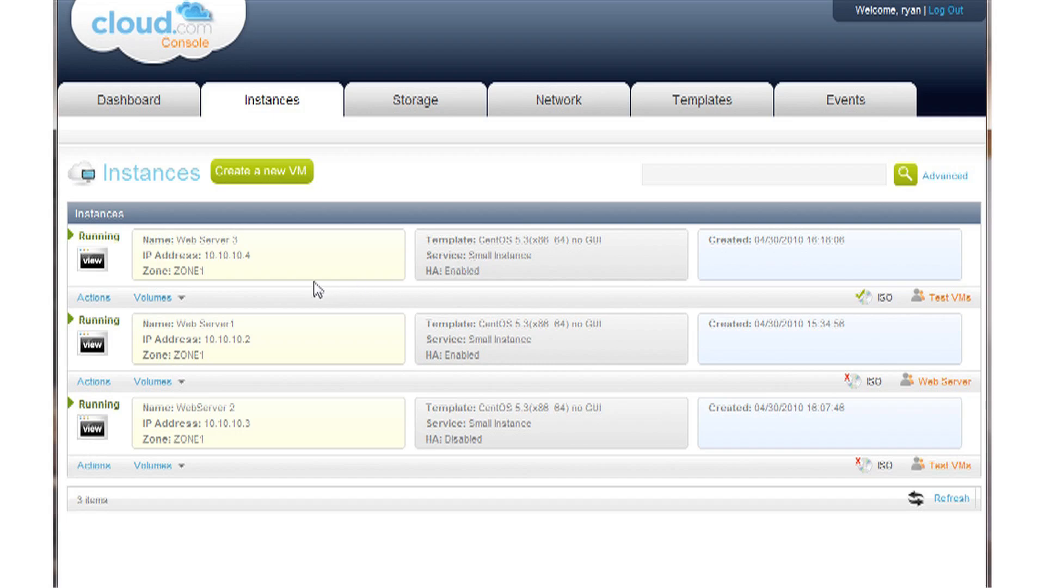
{"action": "mouse_move", "coordinate": [176, 283]}
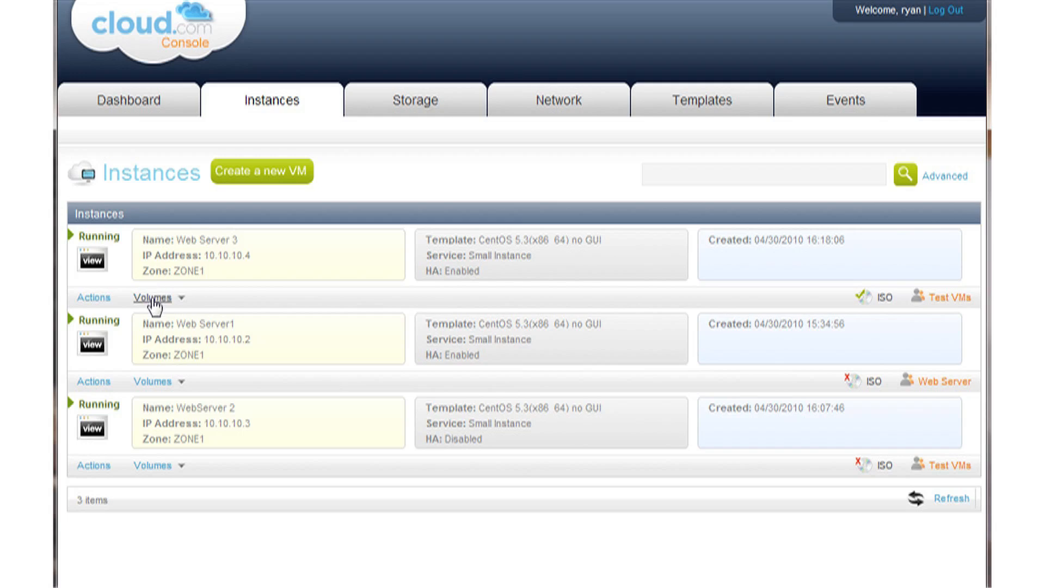
{"action": "left_click", "coordinate": [151, 297]}
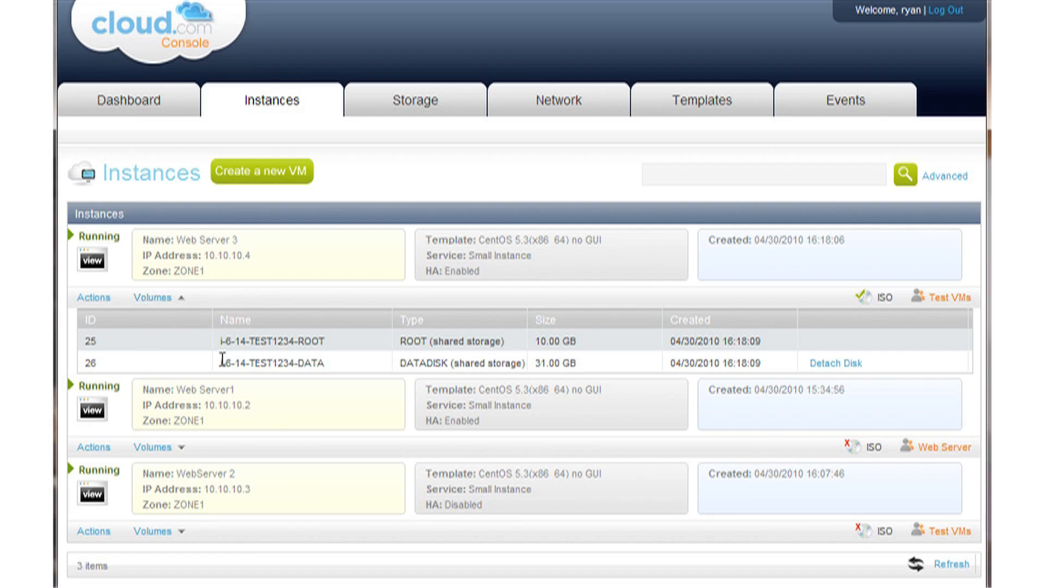
{"action": "mouse_move", "coordinate": [583, 362]}
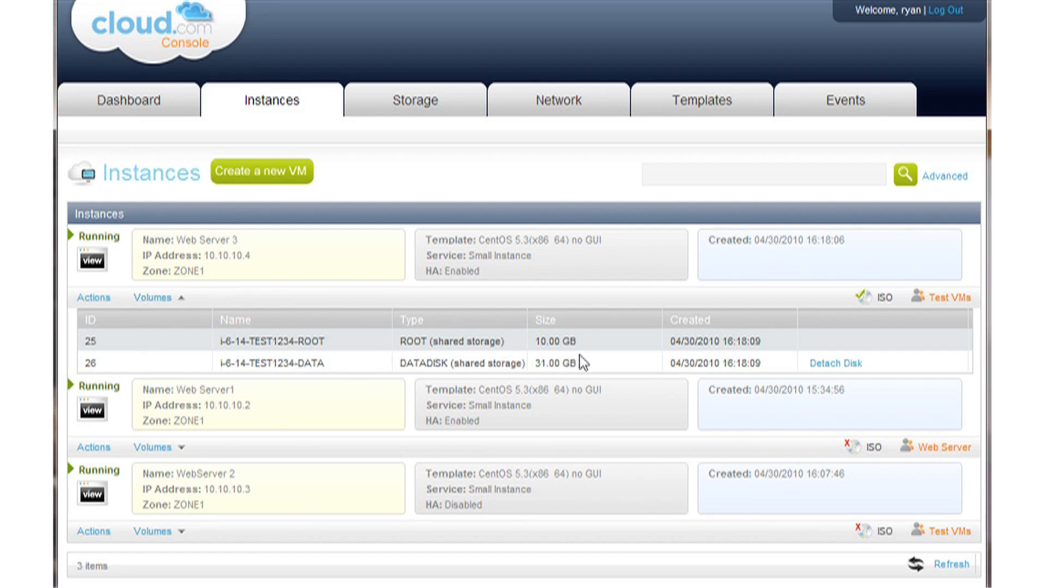
{"action": "mouse_move", "coordinate": [592, 371]}
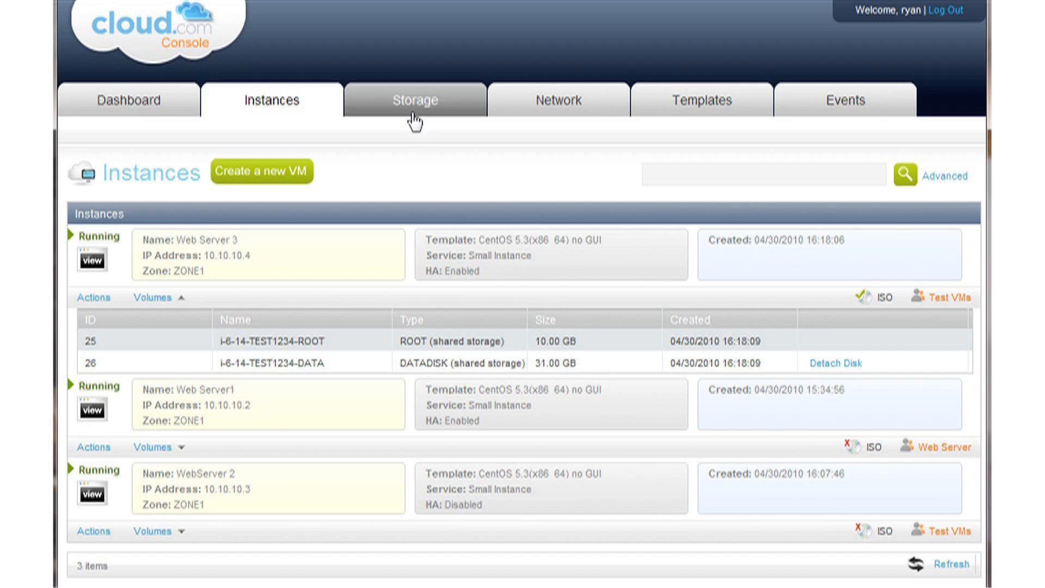
Go to the Storage volume list and start adding a new volume in ZONE1.
{"action": "left_click", "coordinate": [415, 100]}
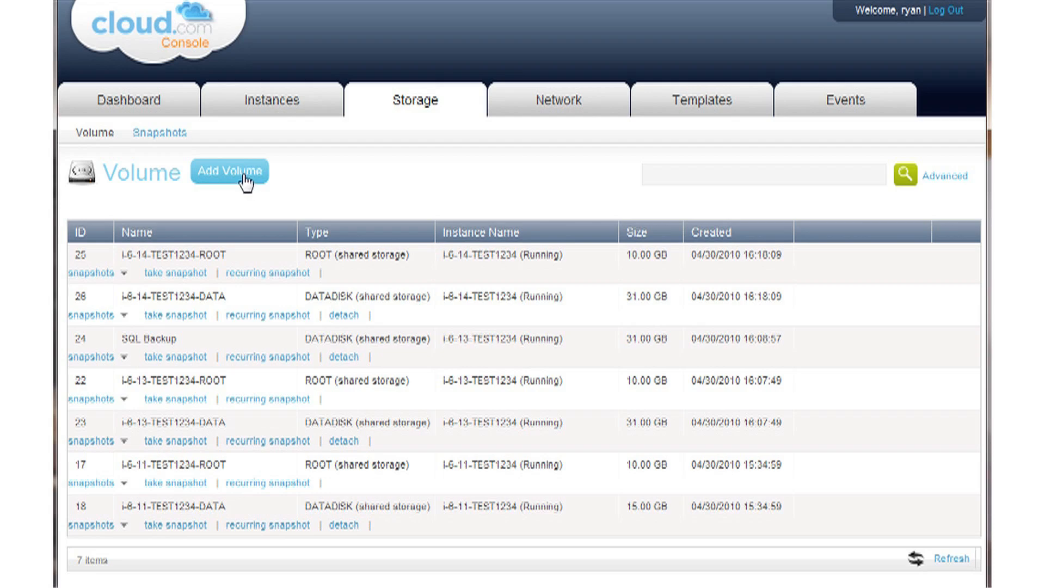
{"action": "left_click", "coordinate": [230, 170]}
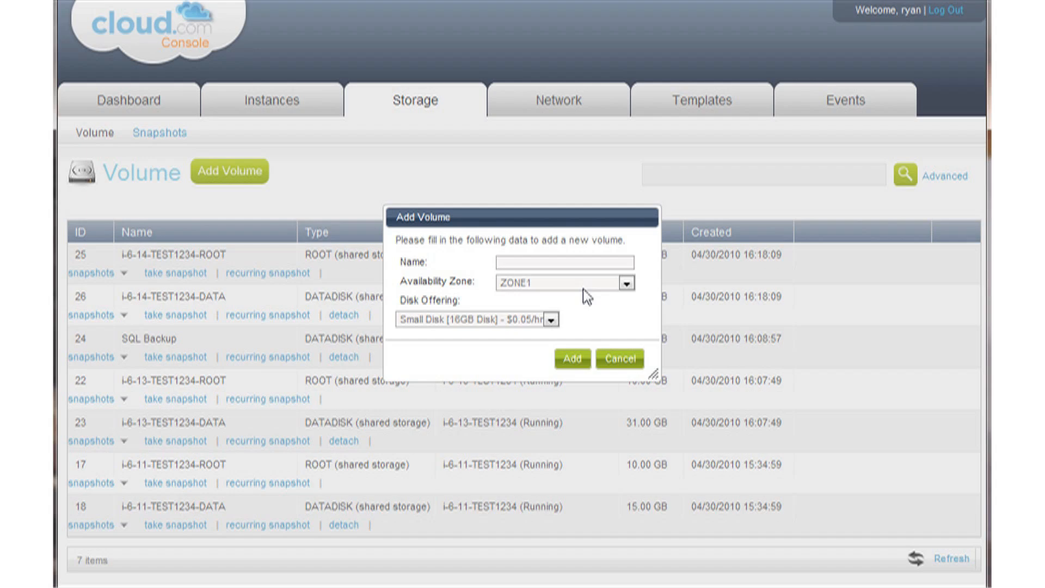
Name the new volume 'Web Server Backup' and give it the Medium Disk offering.
{"action": "type", "text": "Web Server Backup"}
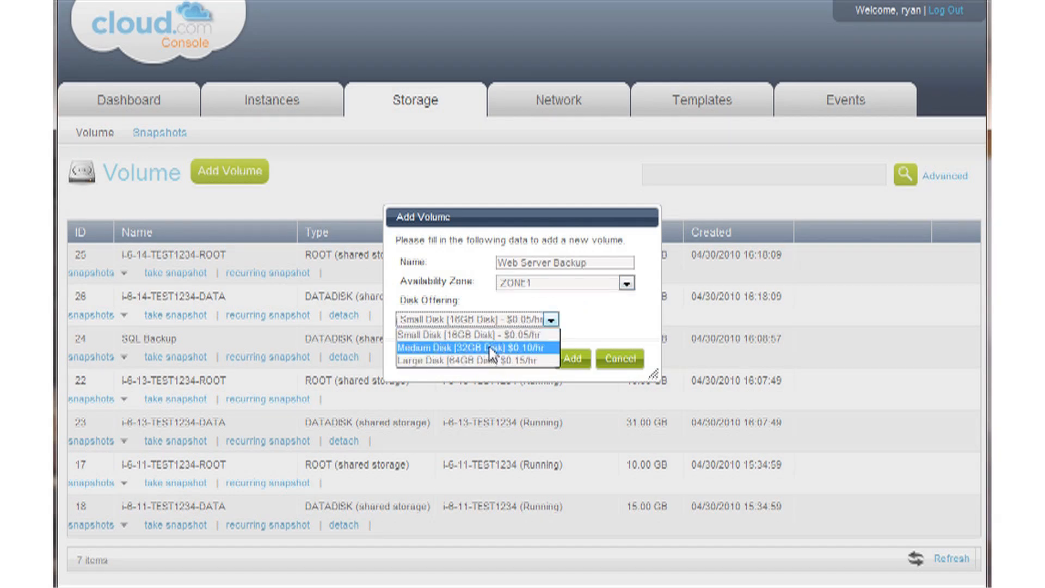
{"action": "left_click", "coordinate": [572, 359]}
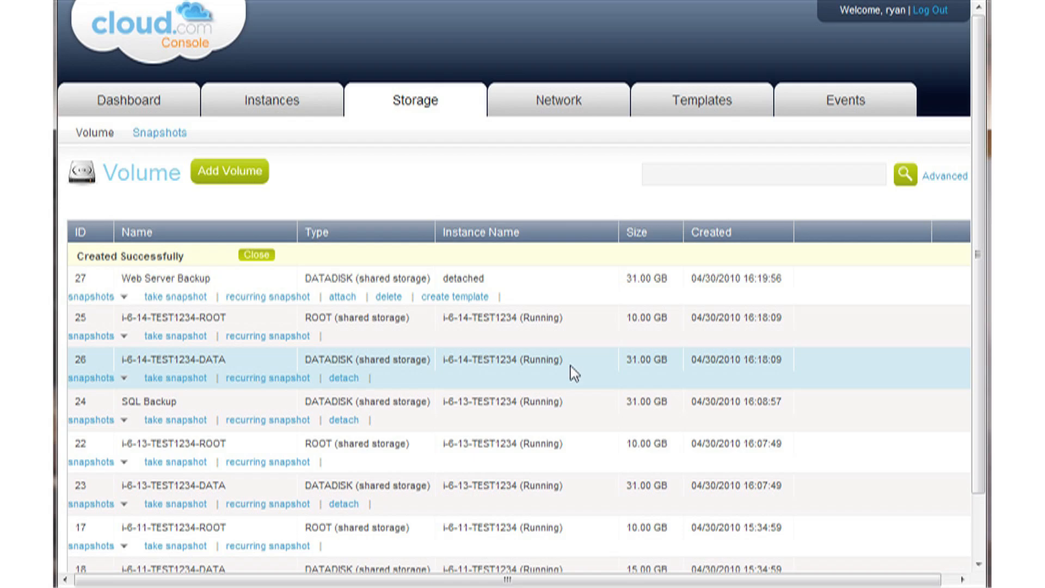
{"action": "mouse_move", "coordinate": [498, 297]}
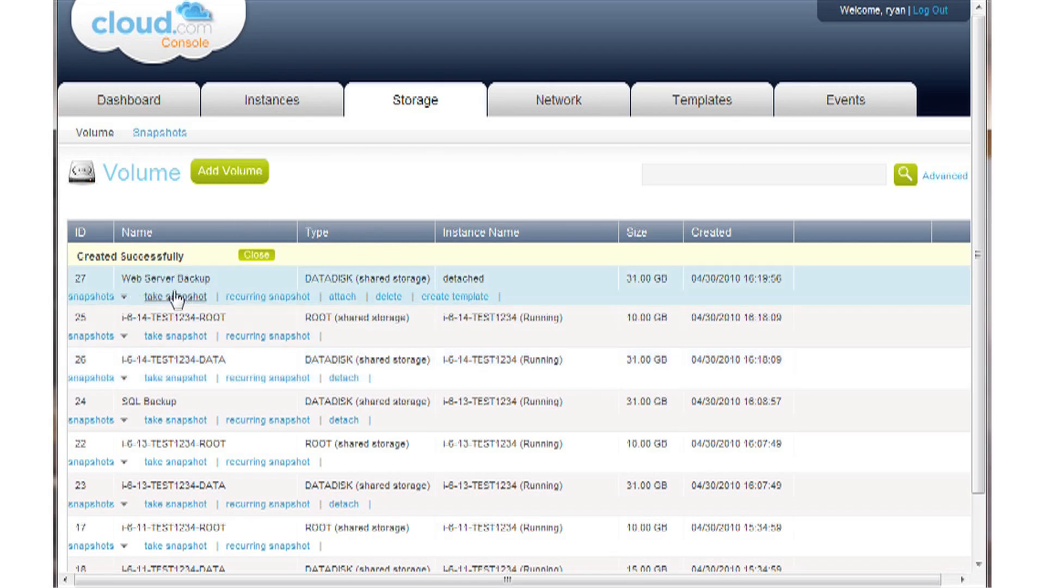
Attach the Web Server Backup volume to instance i-6-14-TEST1234.
{"action": "left_click", "coordinate": [342, 296]}
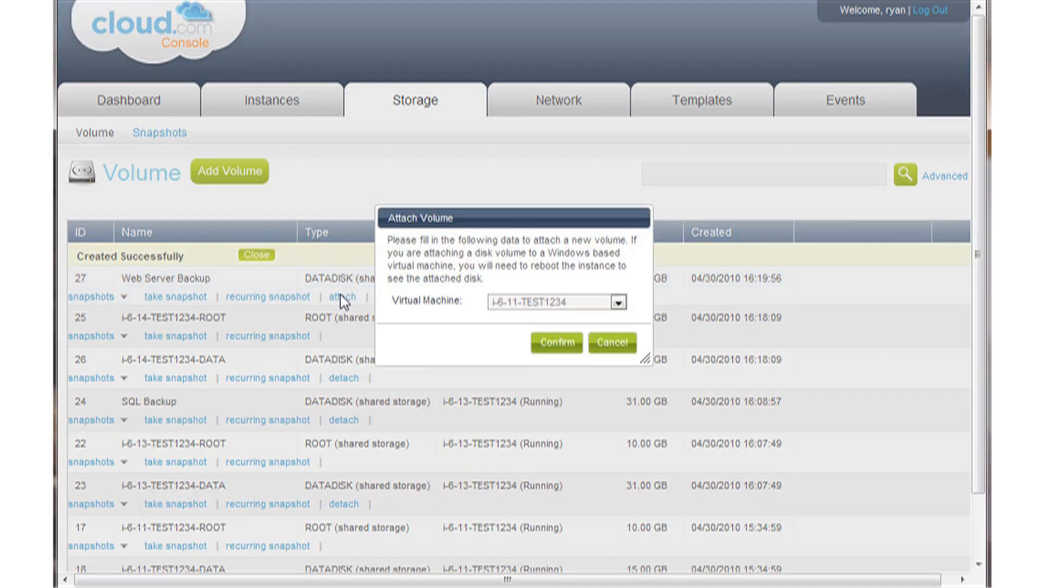
{"action": "left_click", "coordinate": [617, 301]}
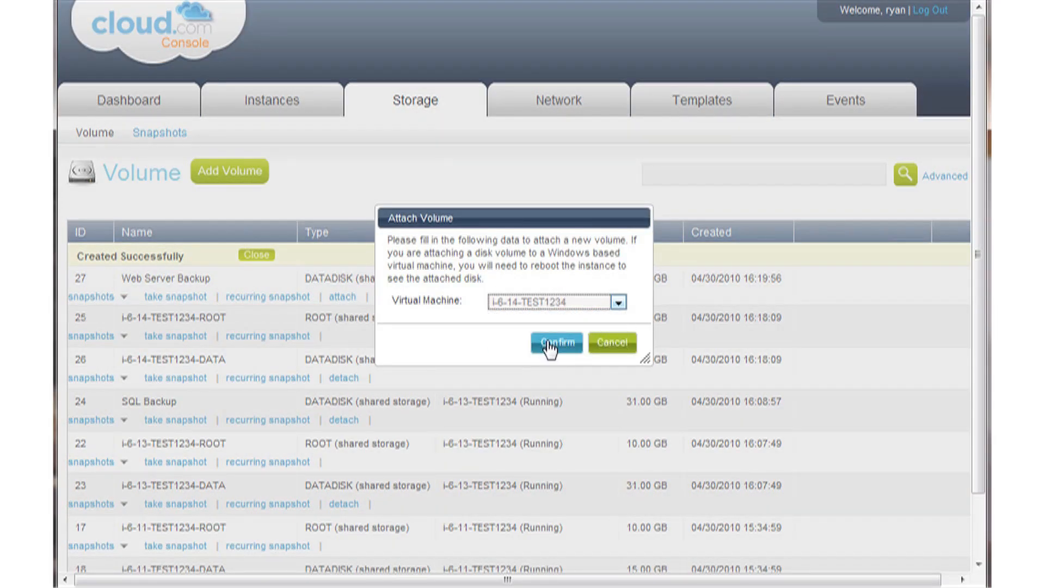
{"action": "left_click", "coordinate": [556, 342]}
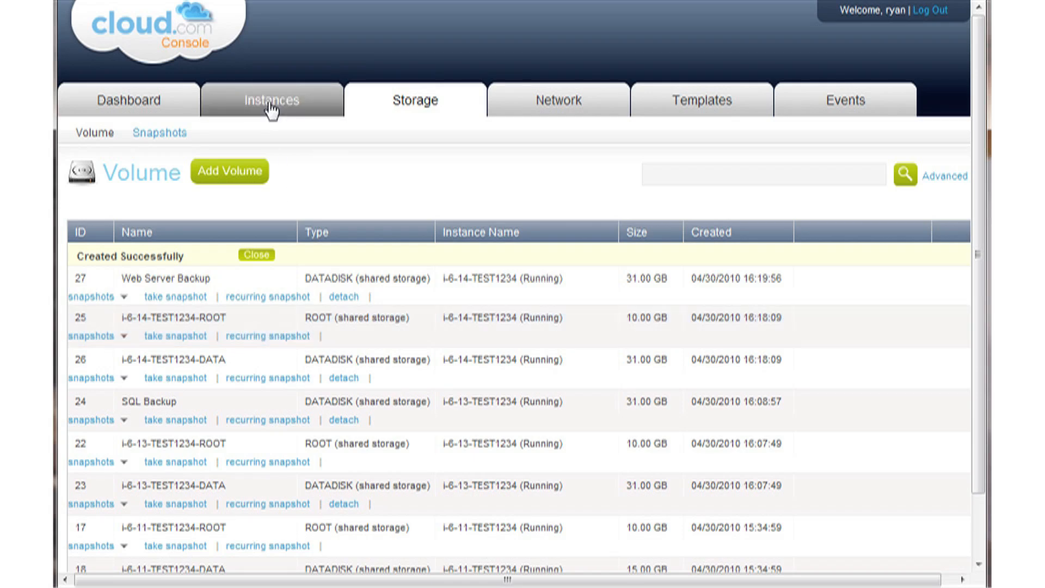
Confirm Web Server Backup is listed under Web Server 3's volumes on the Instances page.
{"action": "left_click", "coordinate": [272, 100]}
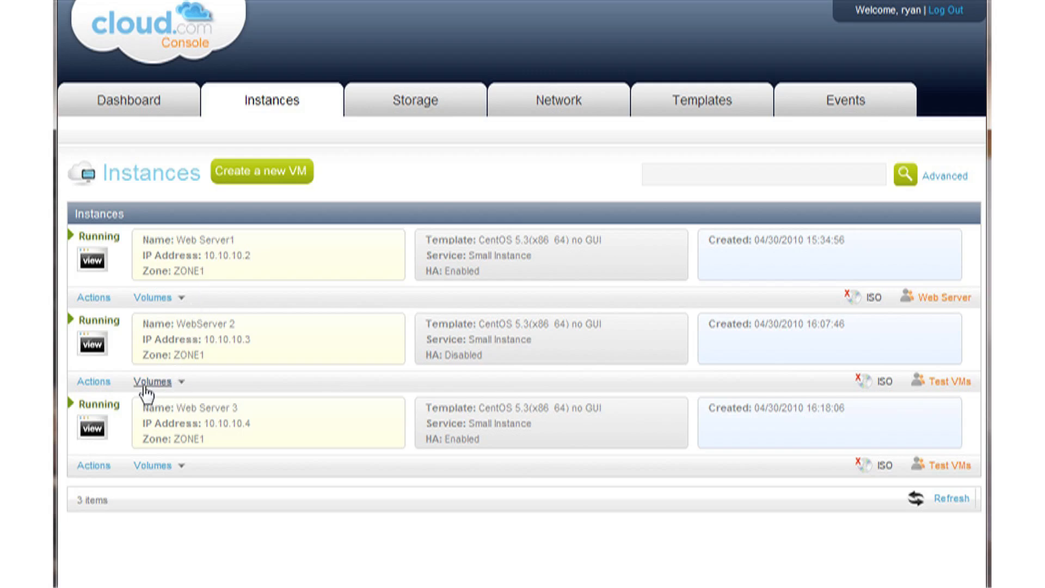
{"action": "left_click", "coordinate": [152, 466]}
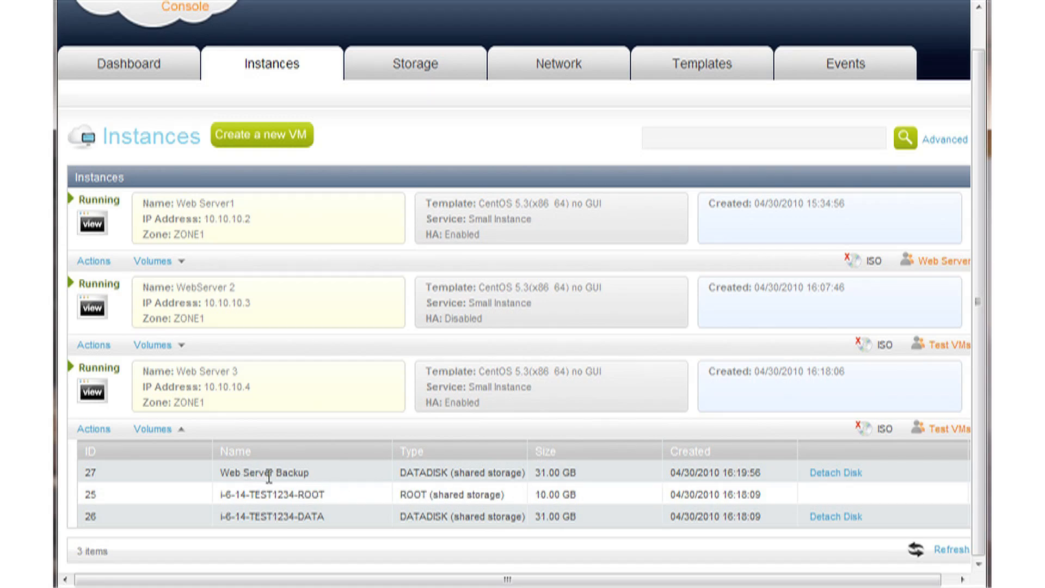
{"action": "mouse_move", "coordinate": [847, 490]}
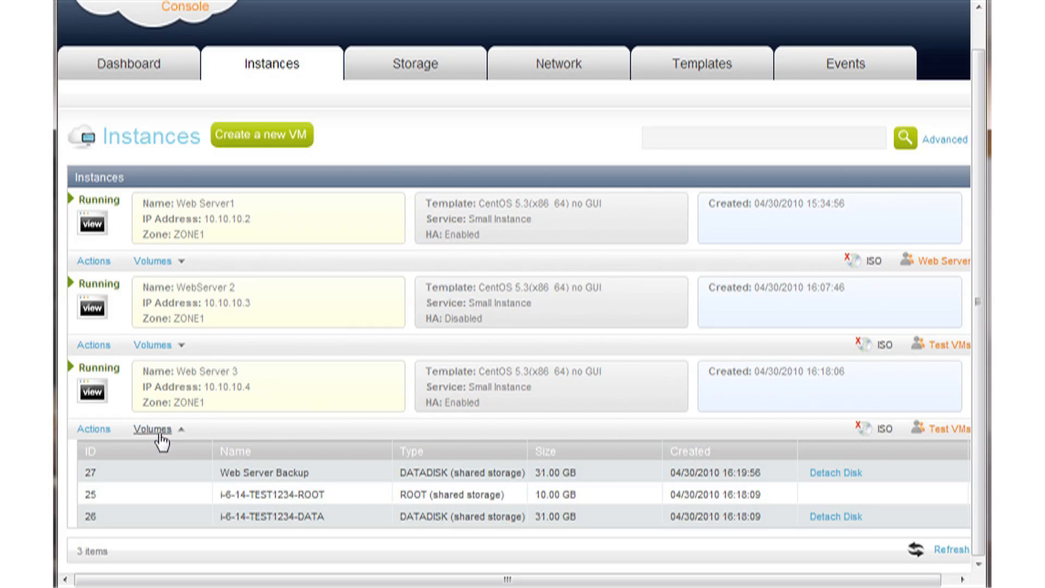
{"action": "left_click", "coordinate": [153, 428]}
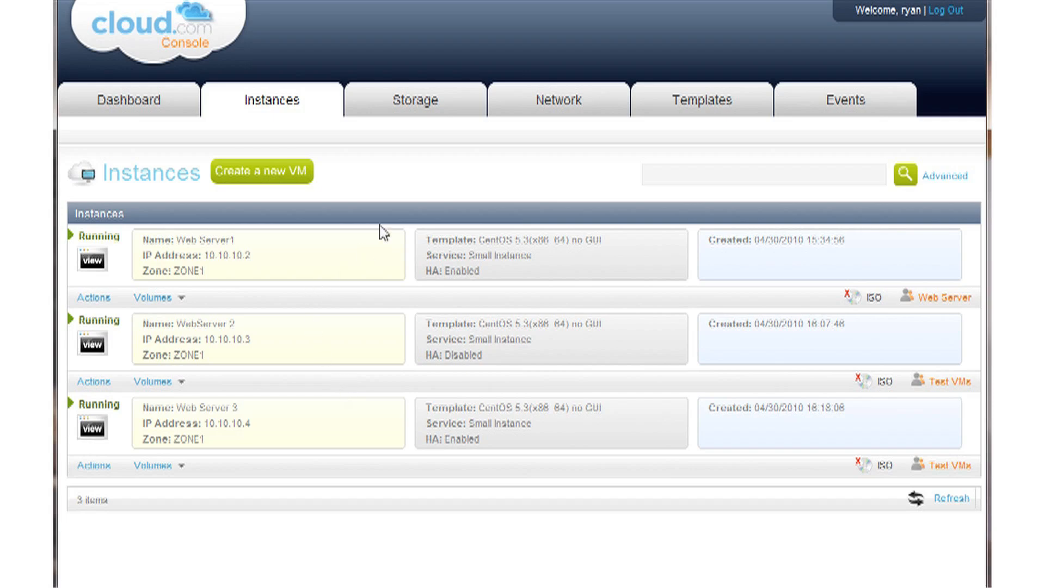
{"action": "left_click", "coordinate": [415, 100]}
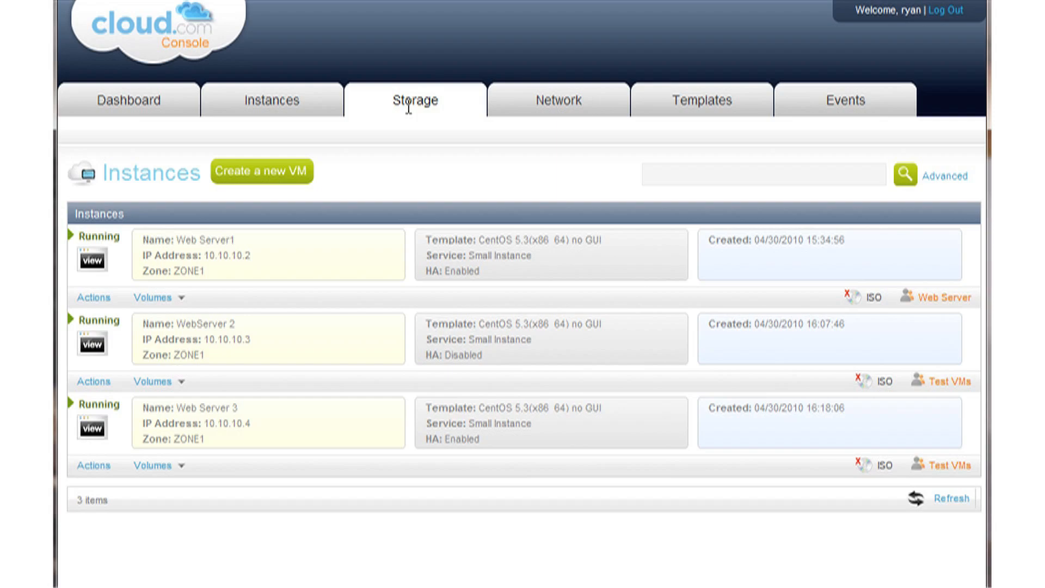
Give Web Server Backup an hourly snapshot at minute 15 that keeps 24 snapshots.
{"action": "left_click", "coordinate": [414, 100]}
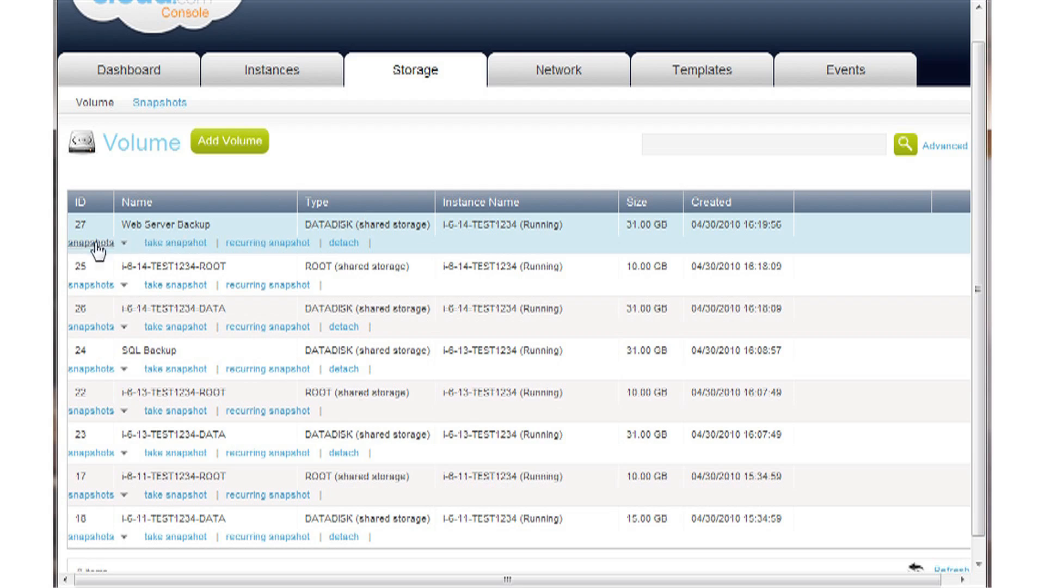
{"action": "mouse_move", "coordinate": [175, 244]}
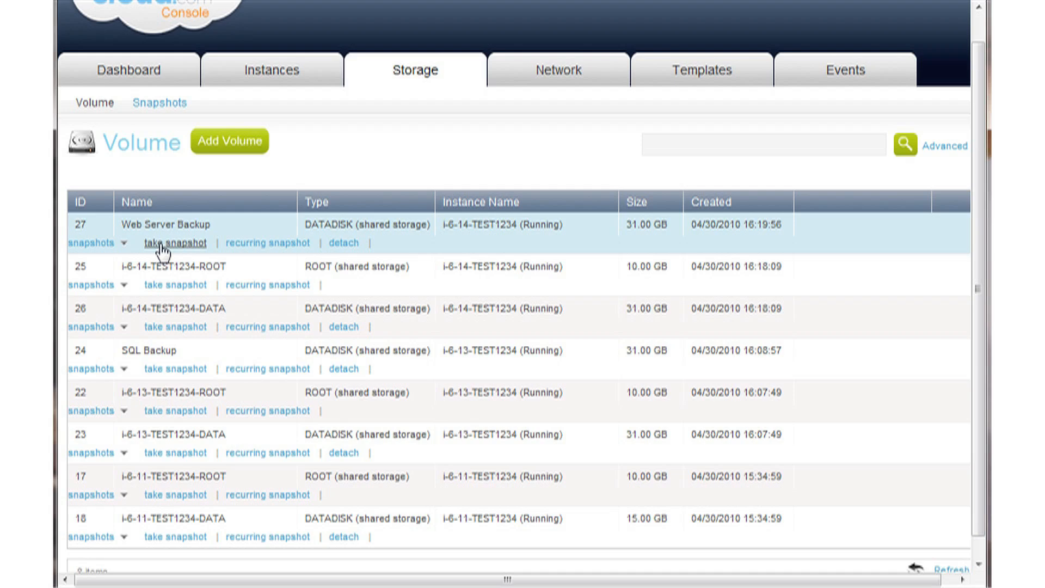
{"action": "mouse_move", "coordinate": [235, 247]}
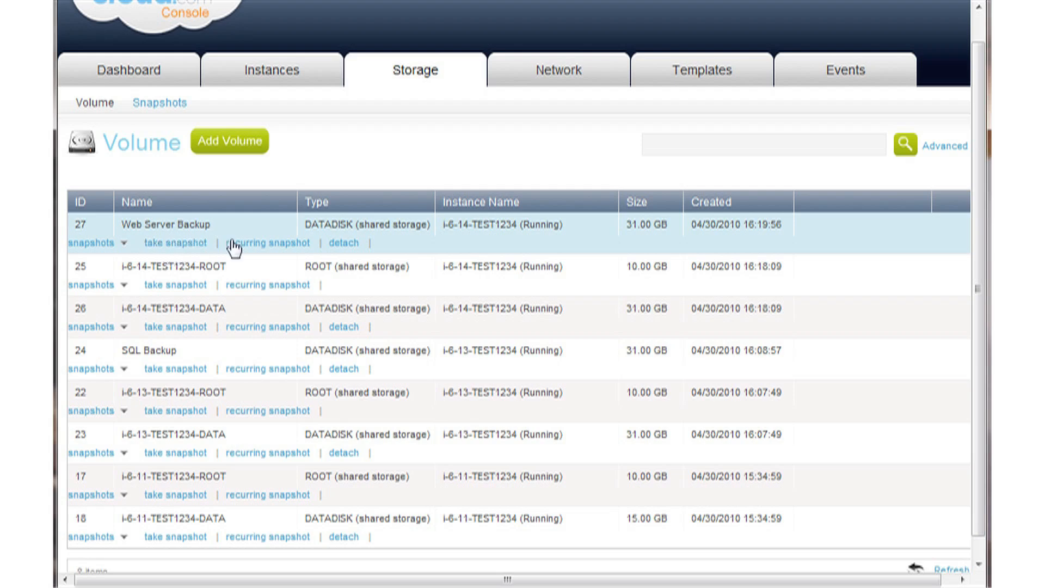
{"action": "left_click", "coordinate": [268, 242]}
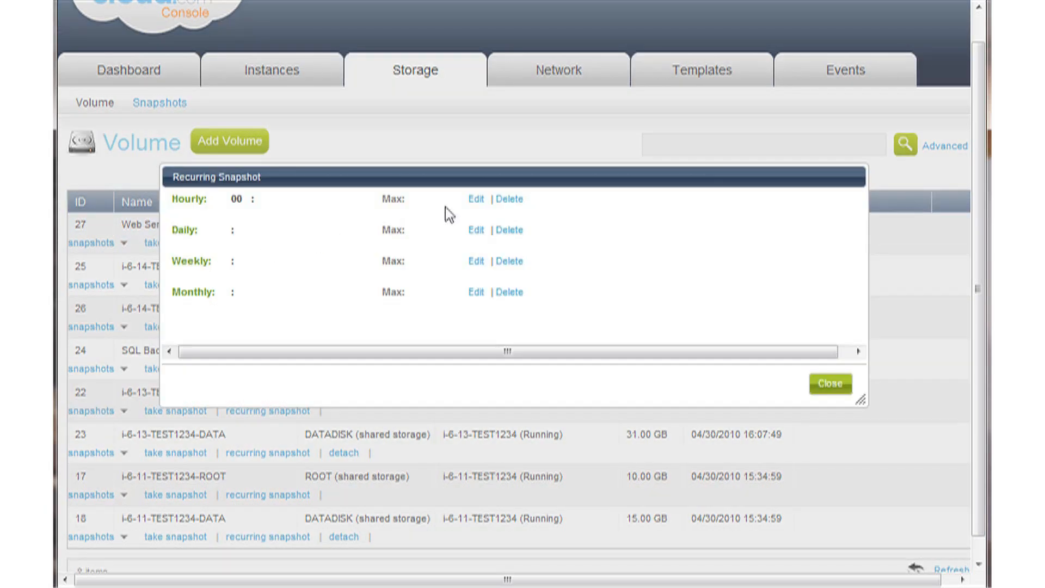
{"action": "left_click", "coordinate": [476, 199]}
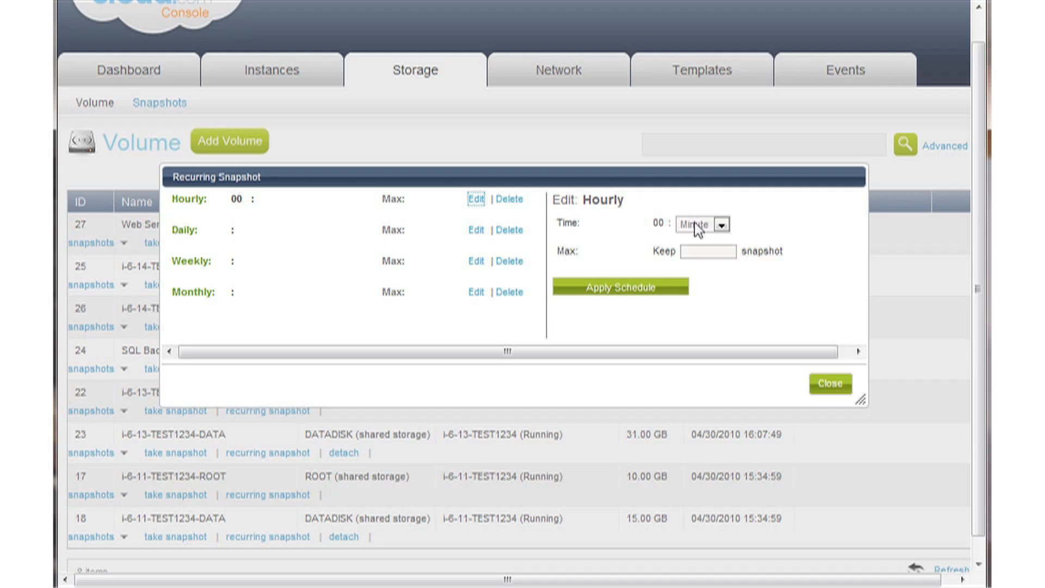
{"action": "left_click", "coordinate": [715, 223]}
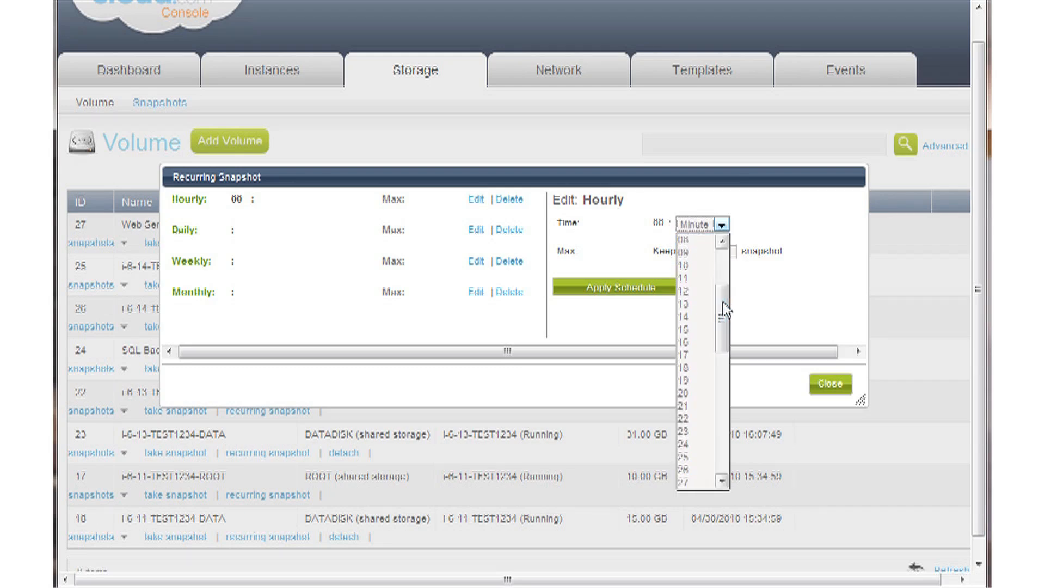
{"action": "left_click", "coordinate": [696, 330]}
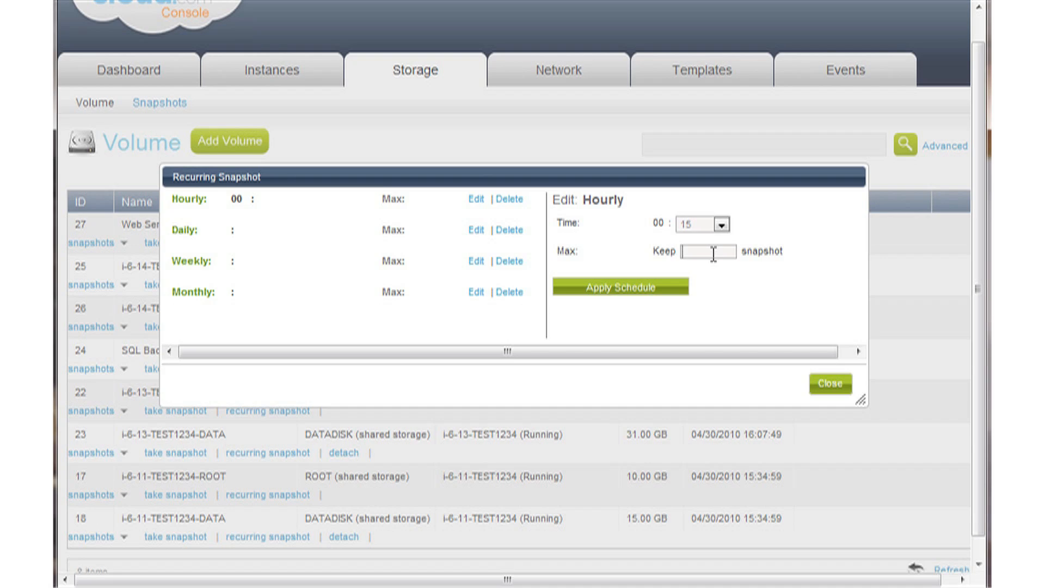
{"action": "type", "text": "24"}
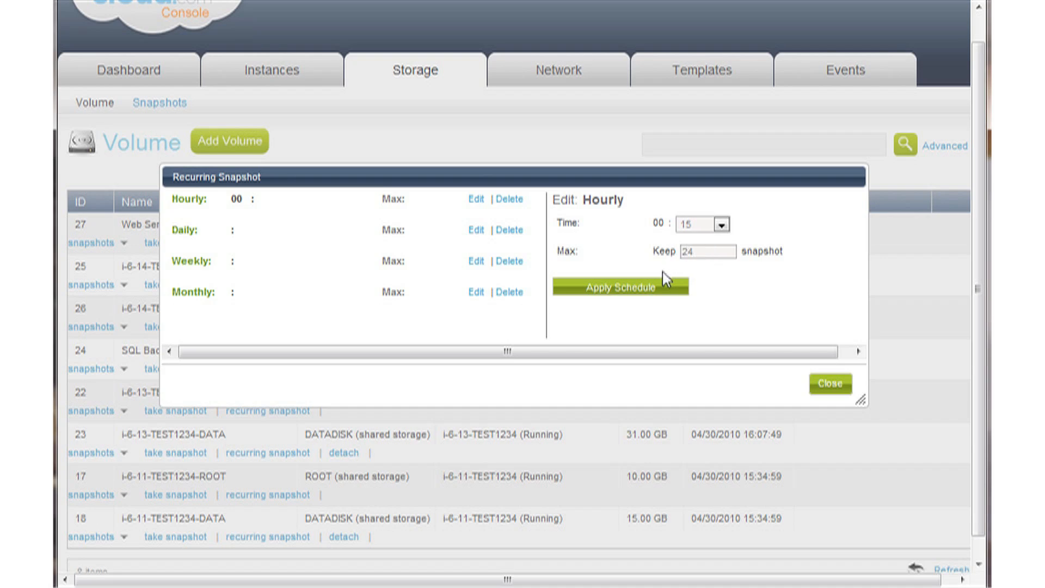
{"action": "left_click", "coordinate": [619, 287]}
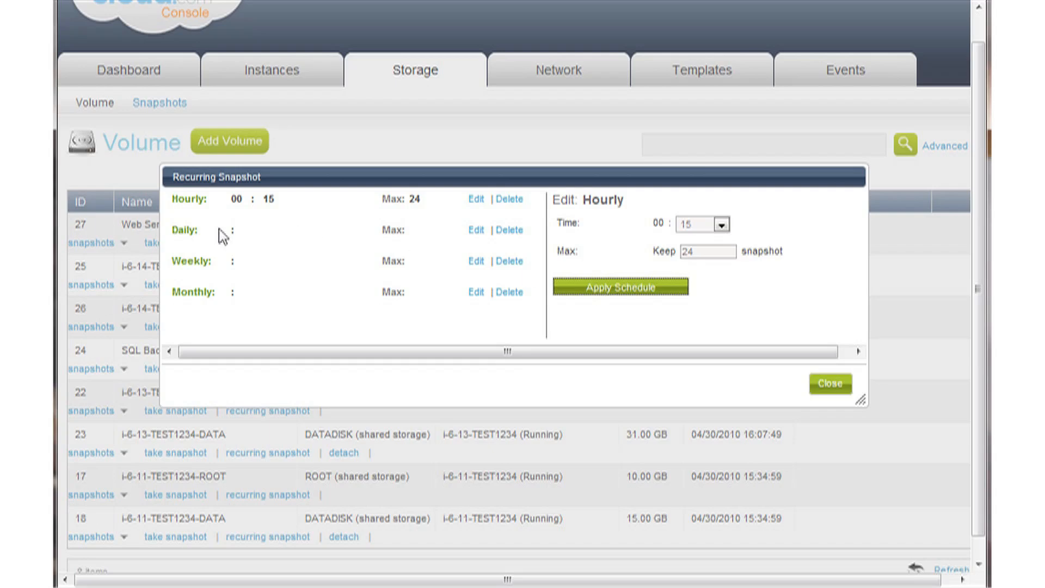
{"action": "mouse_move", "coordinate": [429, 293]}
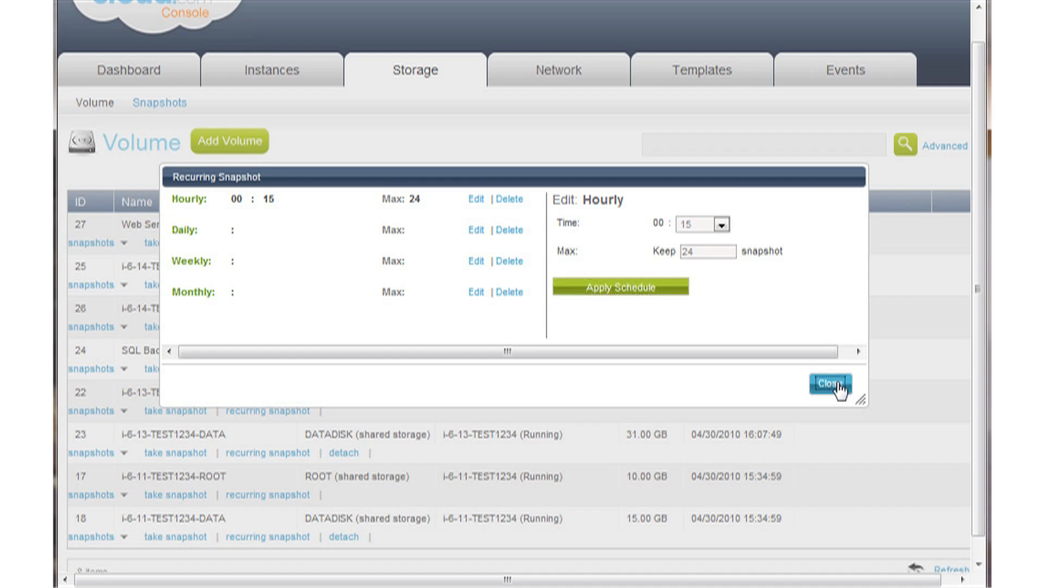
{"action": "left_click", "coordinate": [830, 383]}
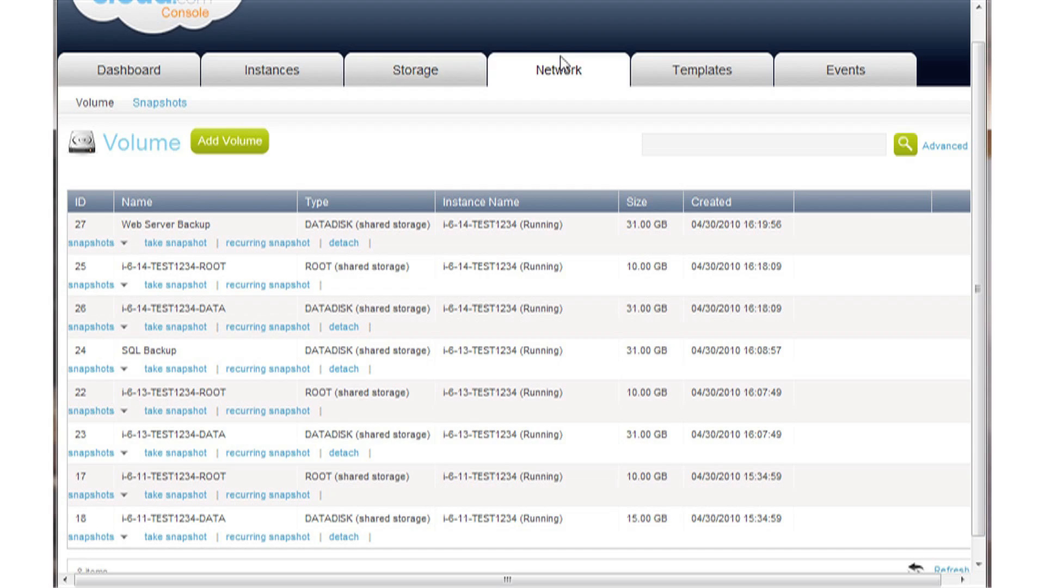
Acquire new public IP 172.19.0.107 from the Network page's Public IPs.
{"action": "left_click", "coordinate": [558, 69]}
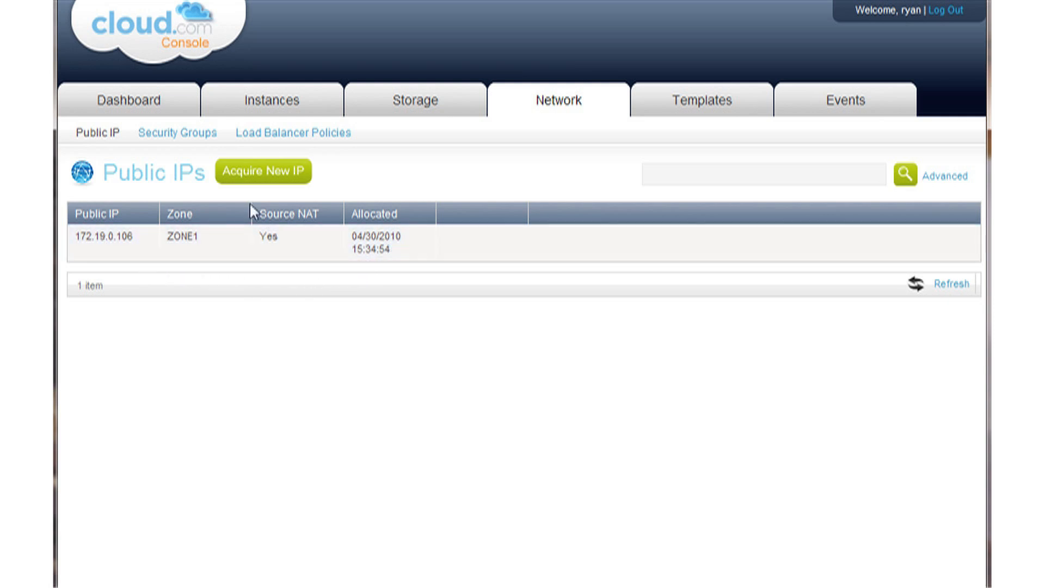
{"action": "left_click", "coordinate": [262, 171]}
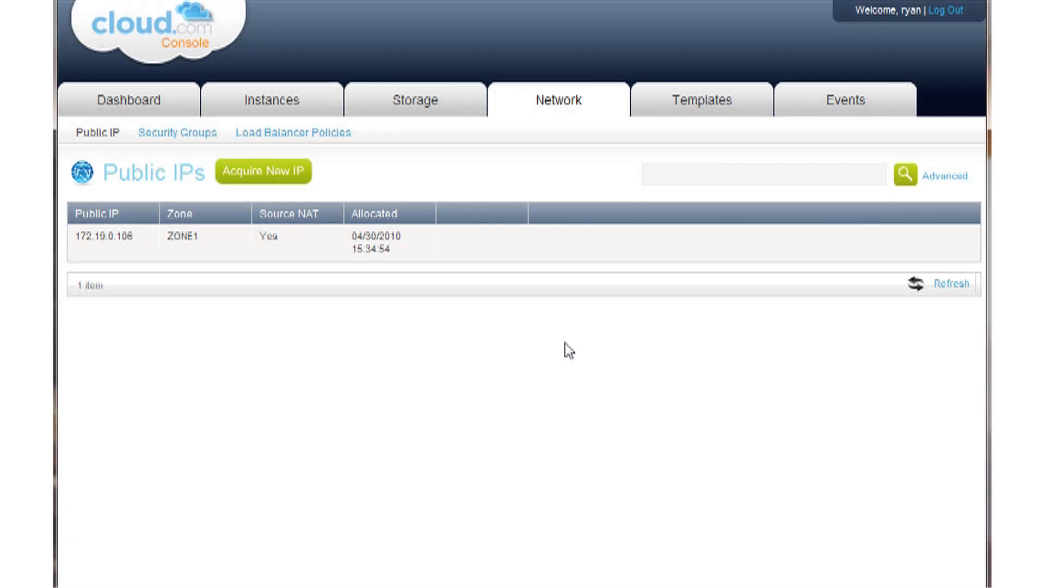
{"action": "left_click", "coordinate": [262, 170]}
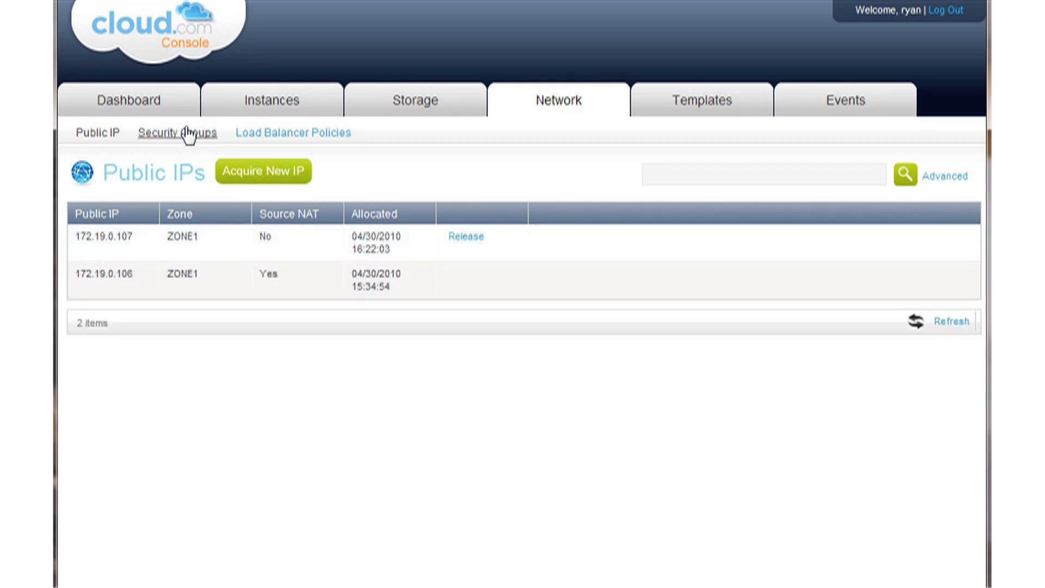
Create security group HTTP with description 'Port 80 - Port 8080'.
{"action": "left_click", "coordinate": [177, 132]}
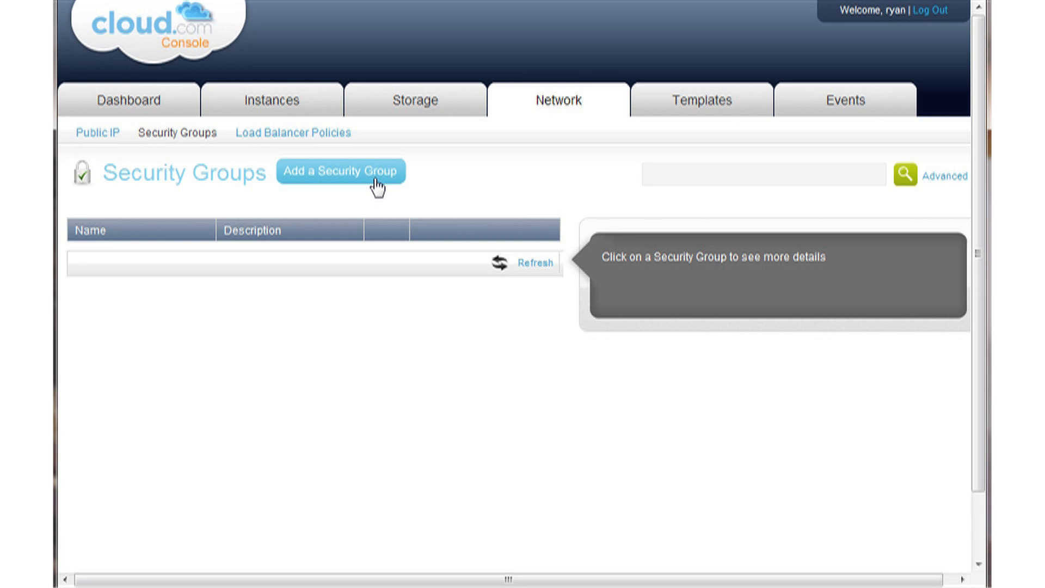
{"action": "mouse_move", "coordinate": [349, 182]}
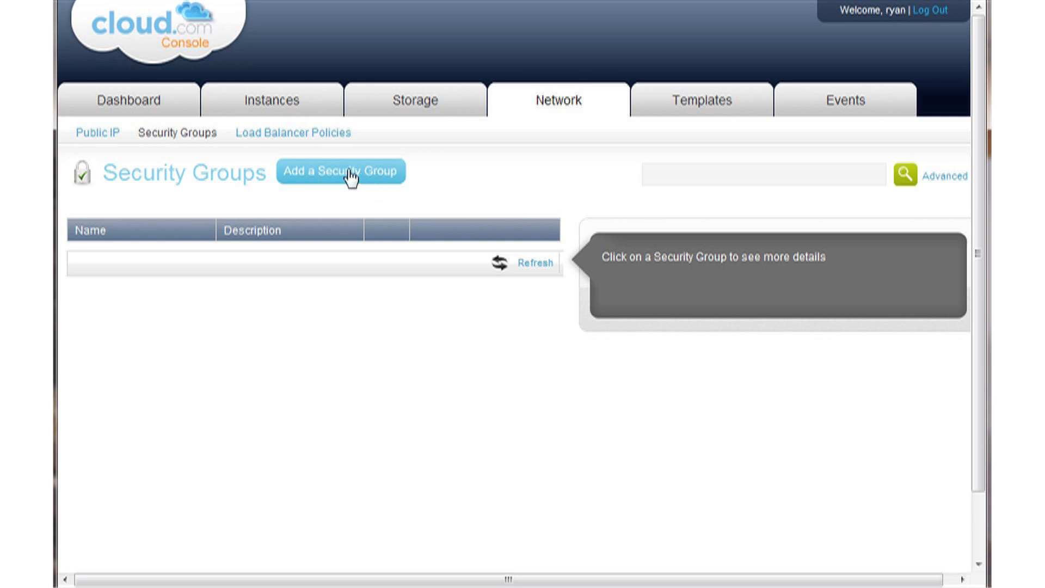
{"action": "left_click", "coordinate": [341, 172]}
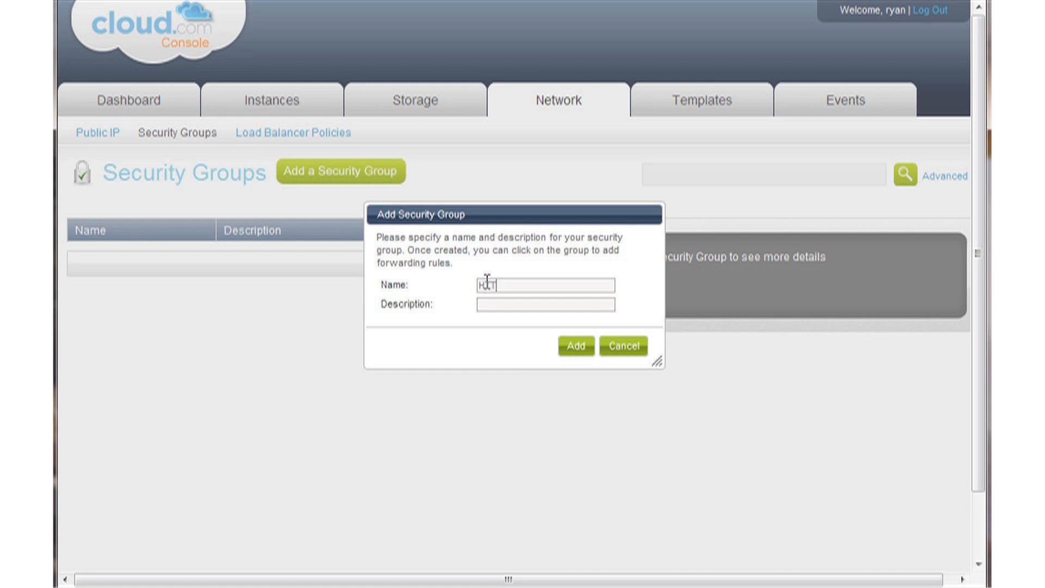
{"action": "left_click", "coordinate": [544, 304]}
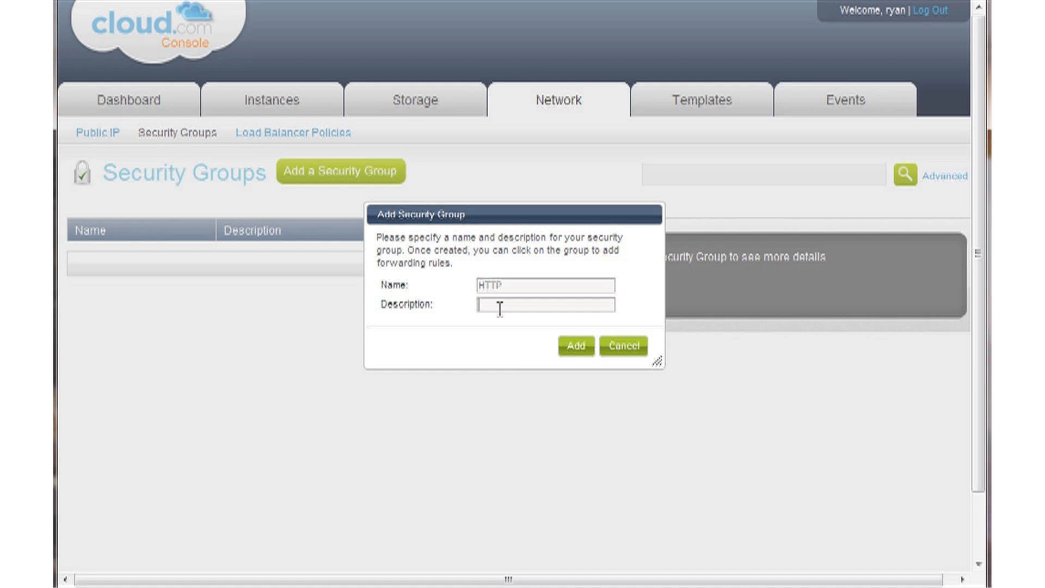
{"action": "type", "text": "Port 80"}
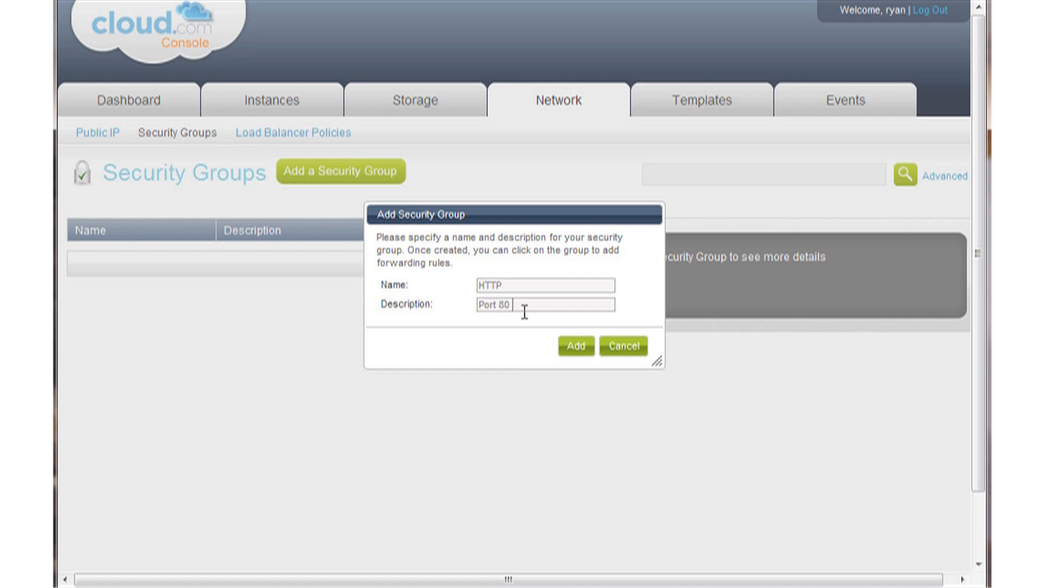
{"action": "type", "text": "-"}
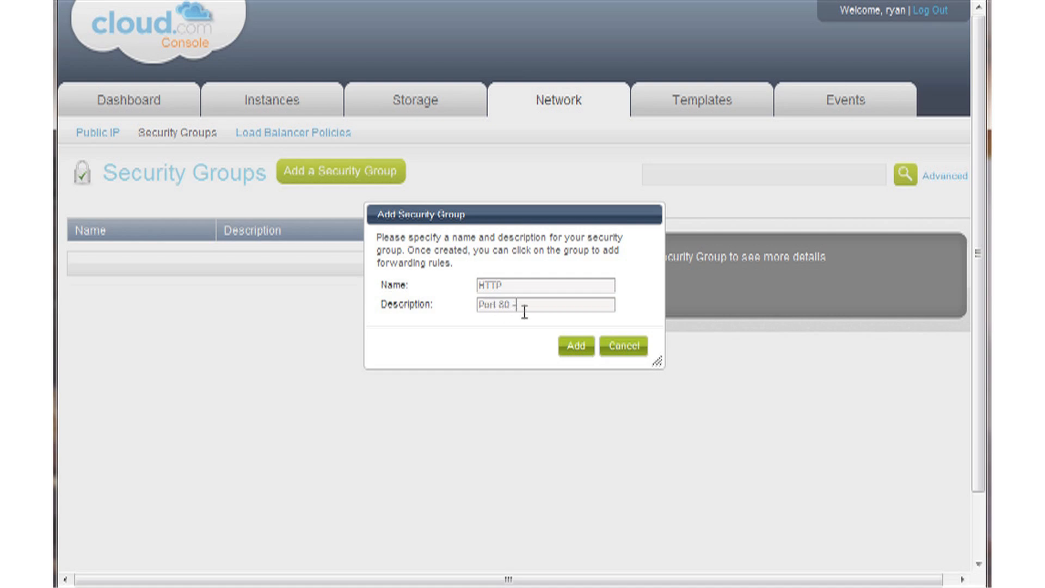
{"action": "type", "text": "Port 8080"}
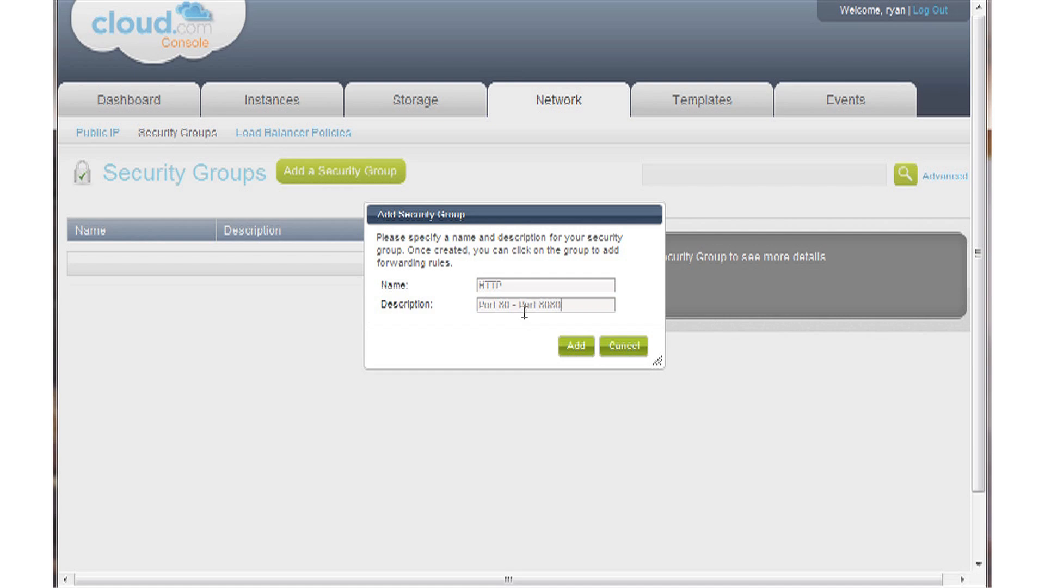
{"action": "left_click", "coordinate": [575, 346]}
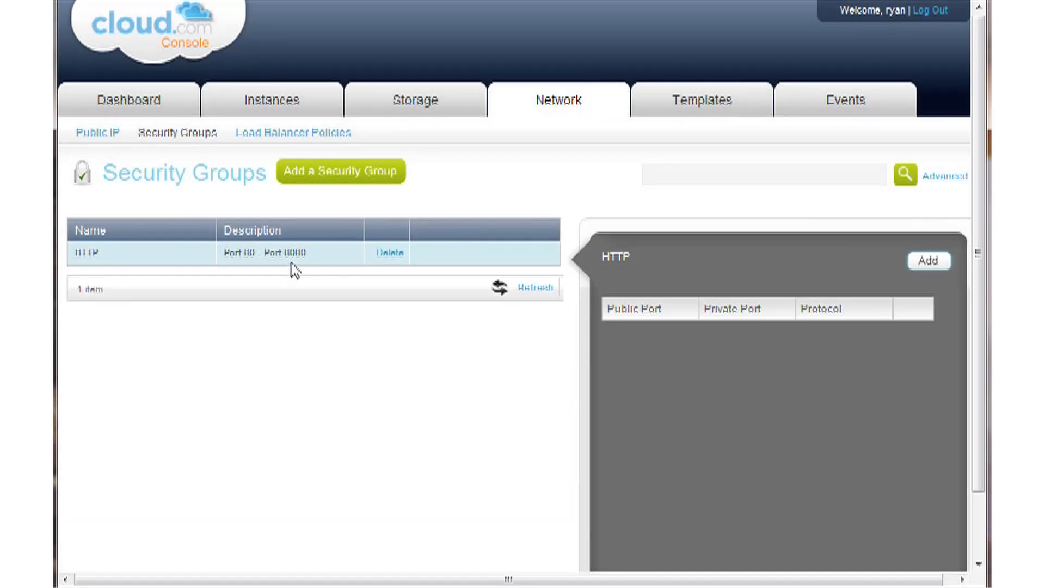
Add TCP rules 80→8080 and 22→22 to the HTTP security group.
{"action": "left_click", "coordinate": [927, 260]}
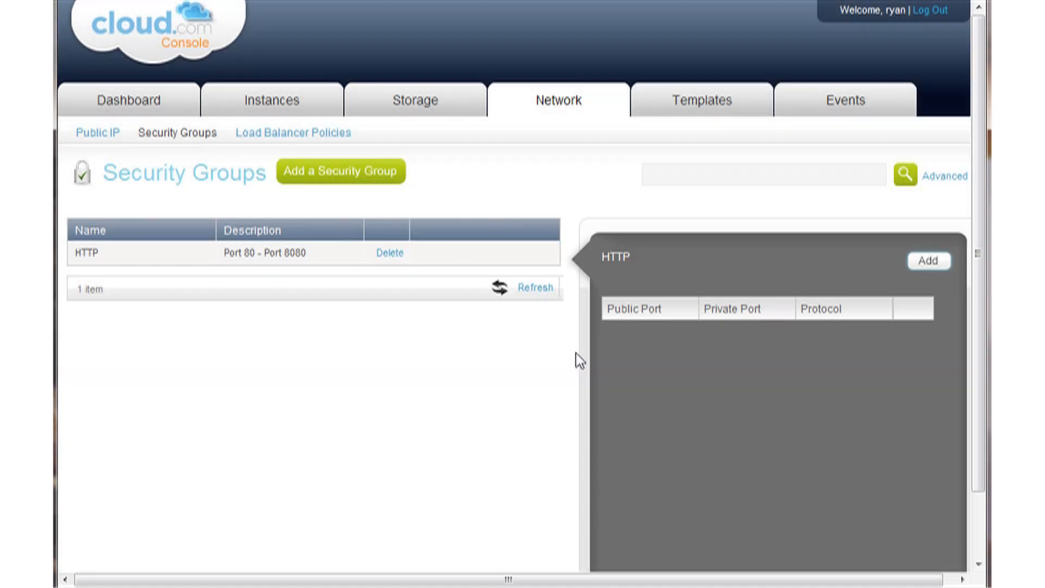
{"action": "left_click", "coordinate": [928, 260]}
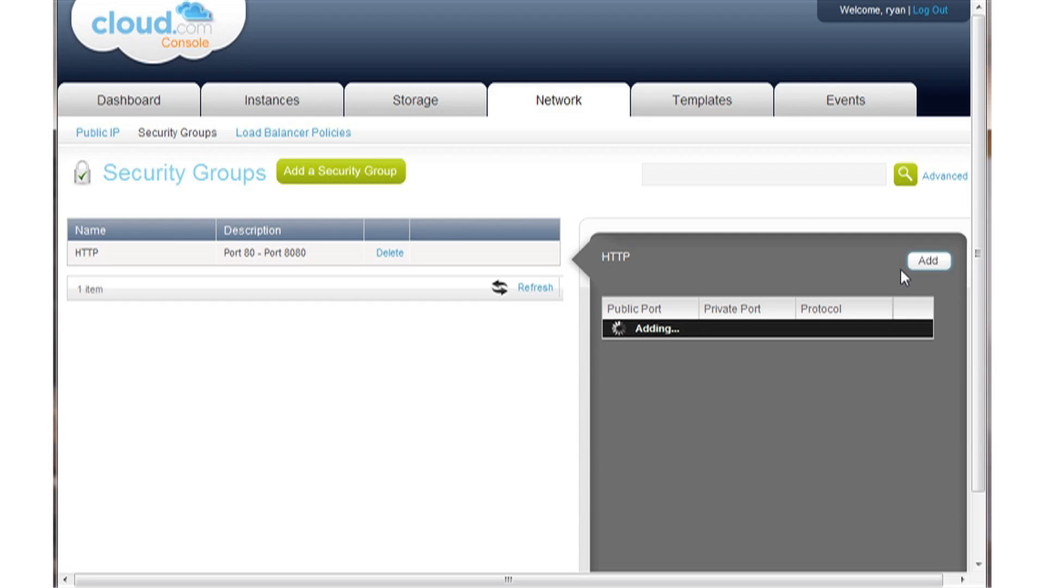
{"action": "left_click", "coordinate": [927, 261]}
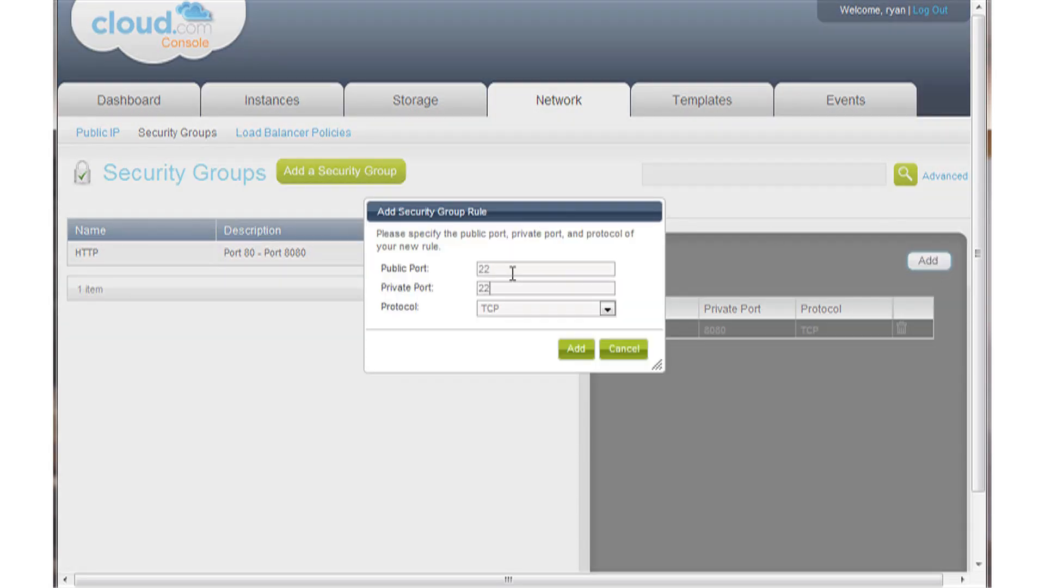
{"action": "left_click", "coordinate": [622, 348]}
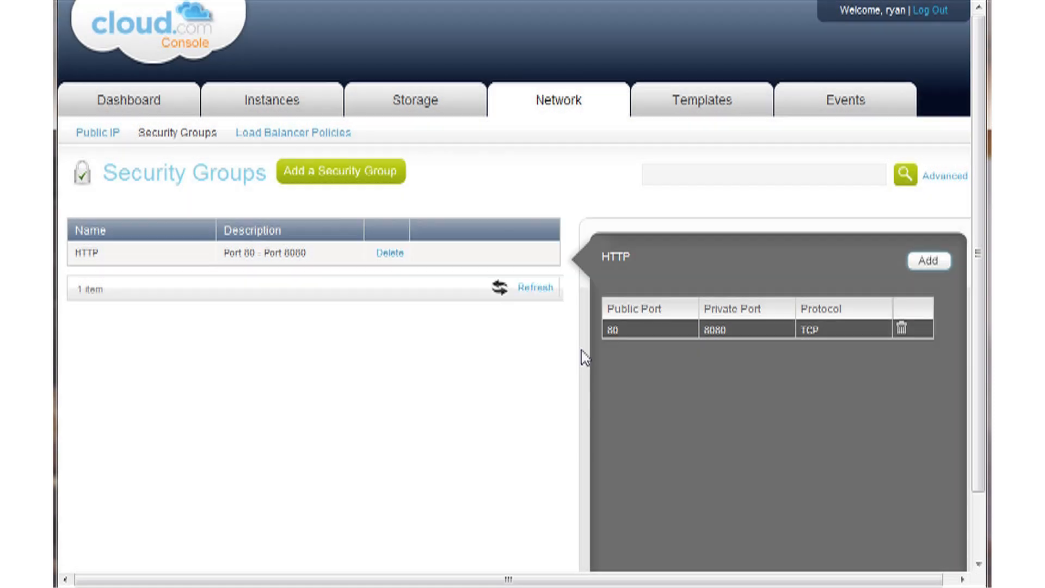
{"action": "left_click", "coordinate": [928, 261]}
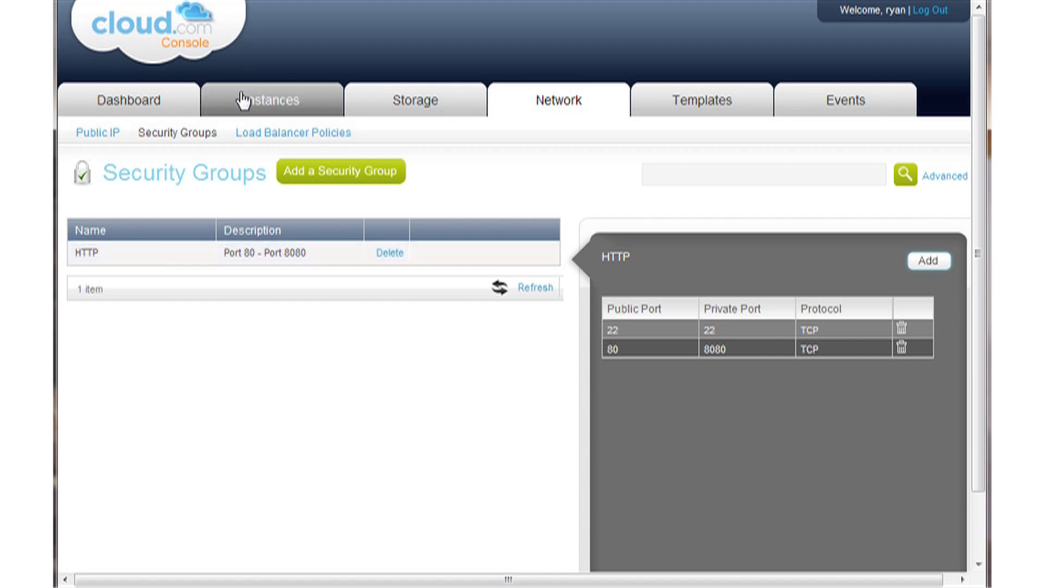
Apply the HTTP security group to Web Server1 using public IP 172.19.0.106.
{"action": "left_click", "coordinate": [271, 100]}
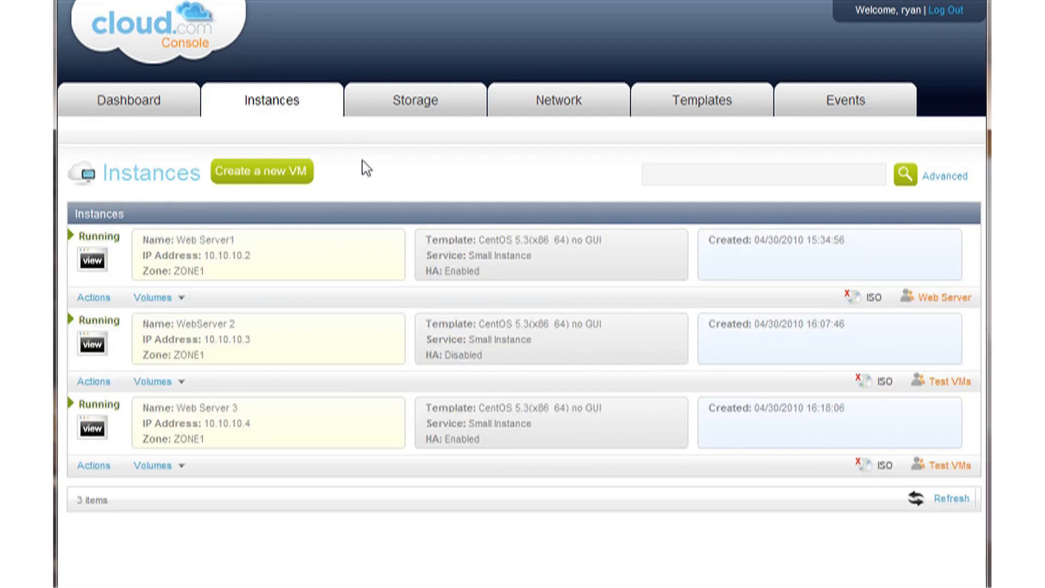
{"action": "left_click", "coordinate": [93, 297]}
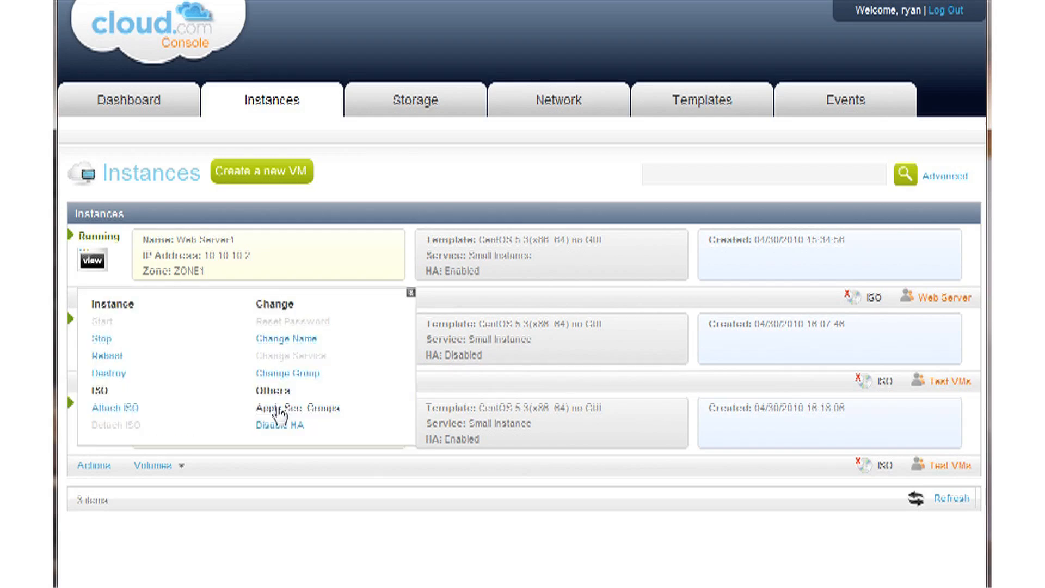
{"action": "left_click", "coordinate": [296, 408]}
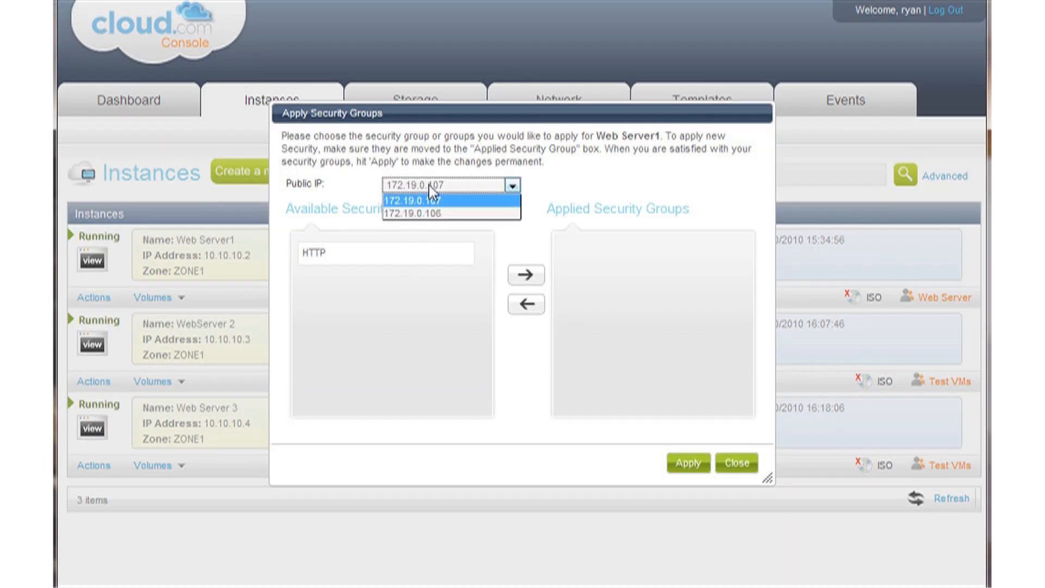
{"action": "left_click", "coordinate": [426, 201]}
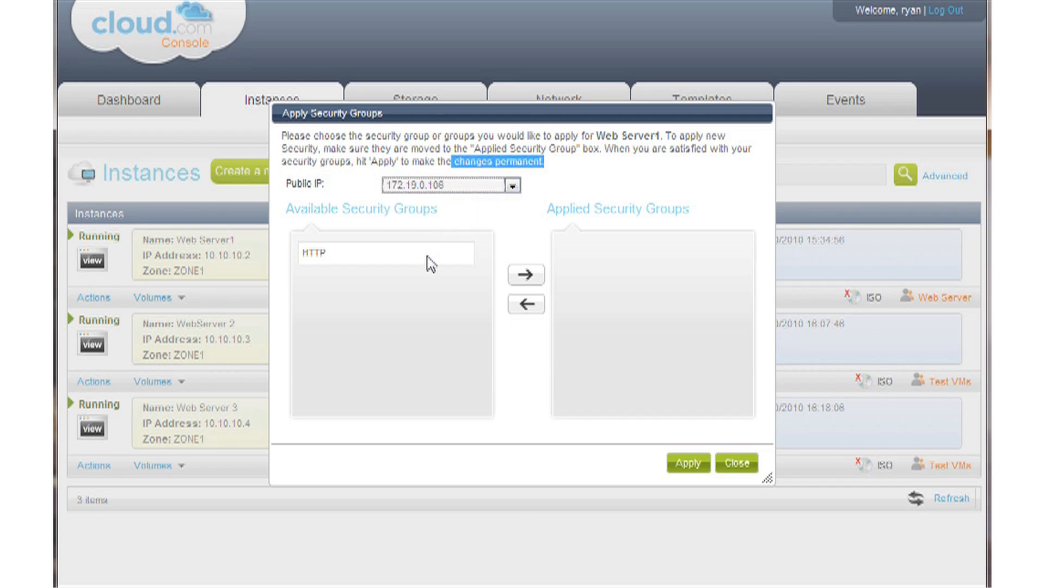
{"action": "left_click", "coordinate": [526, 274]}
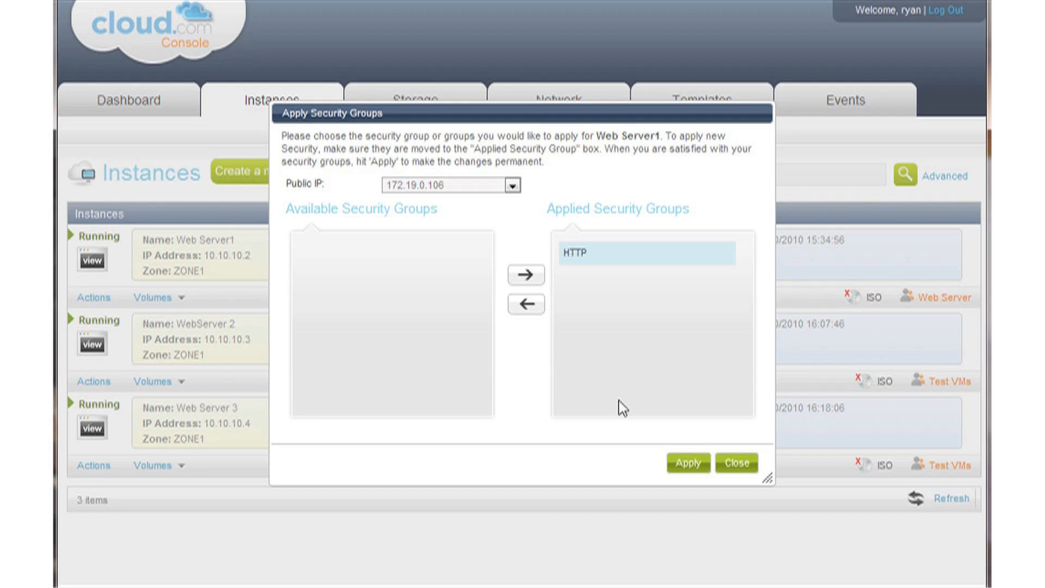
{"action": "left_click", "coordinate": [689, 463]}
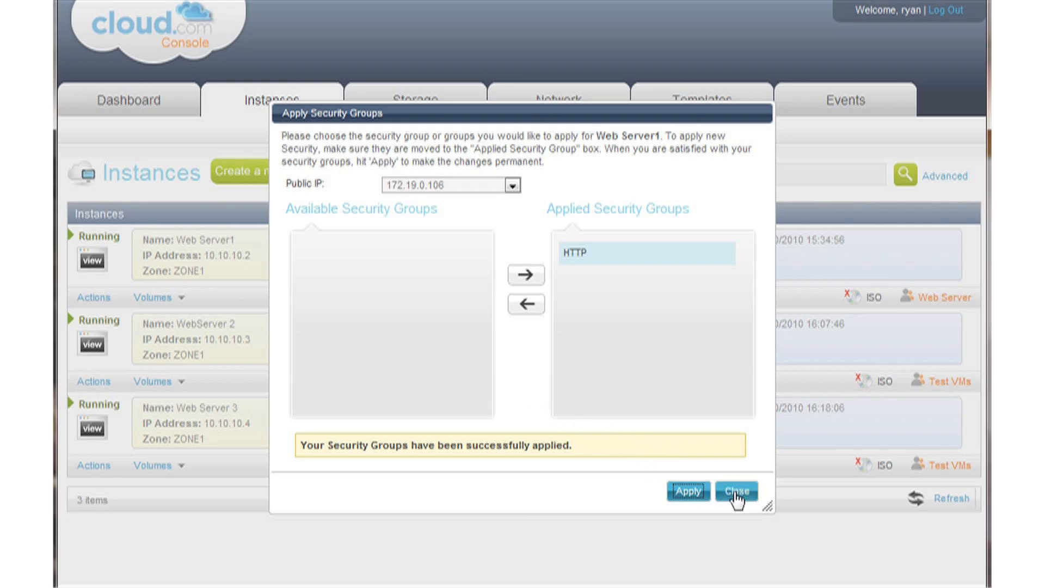
{"action": "left_click", "coordinate": [736, 491]}
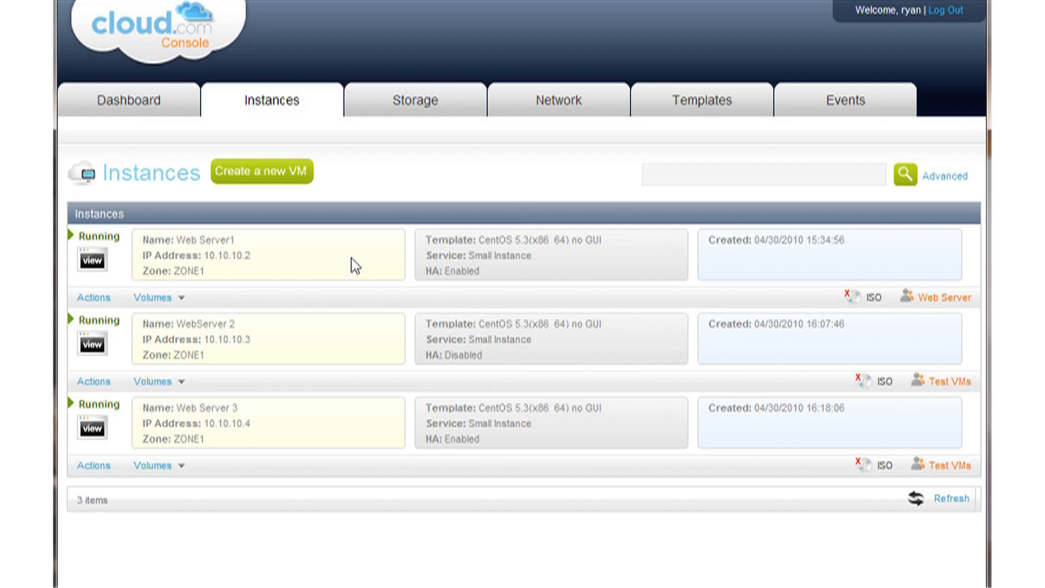
{"action": "mouse_move", "coordinate": [625, 295]}
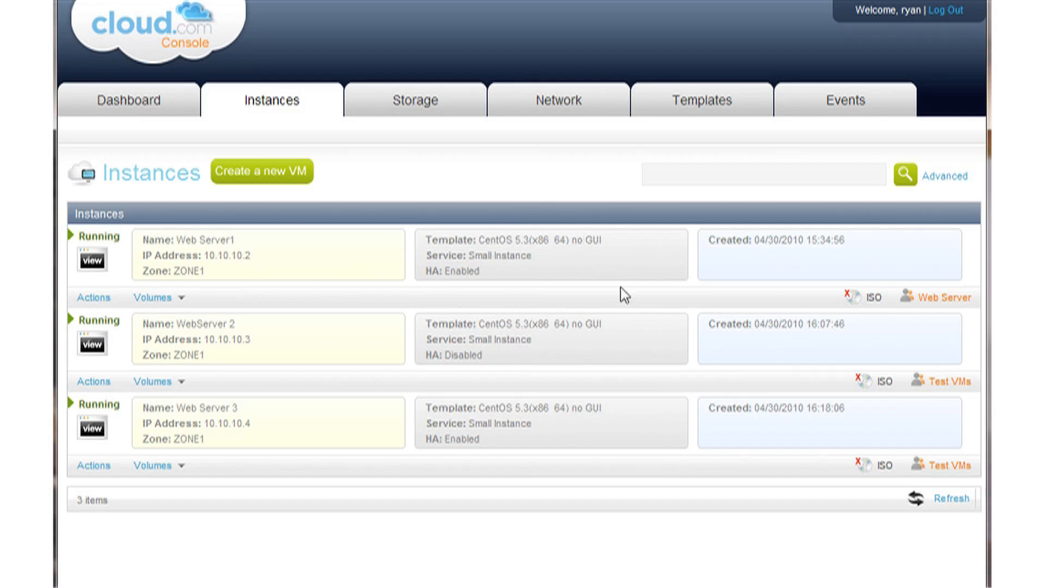